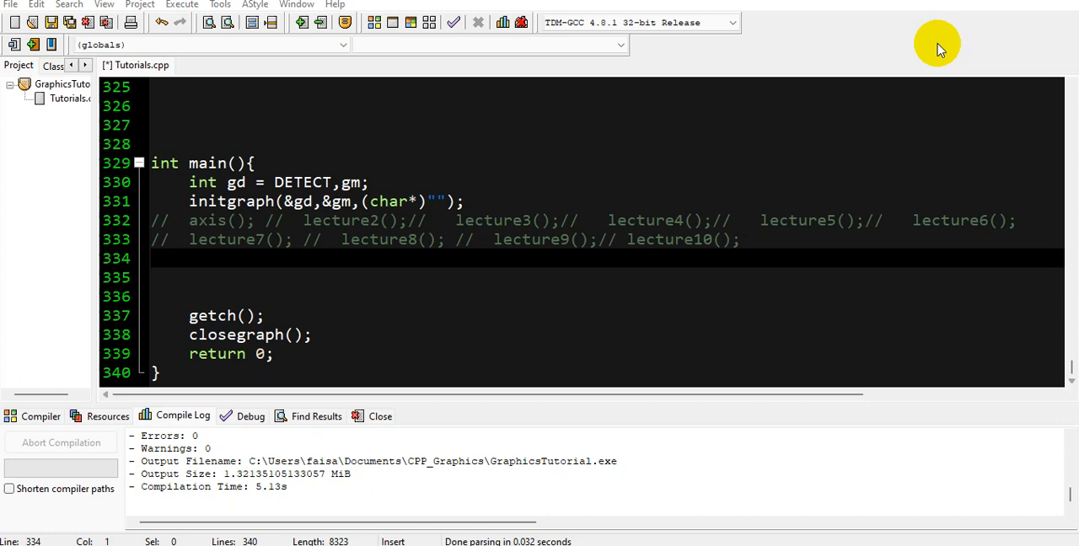
{"action": "mouse_move", "coordinate": [614, 243]}
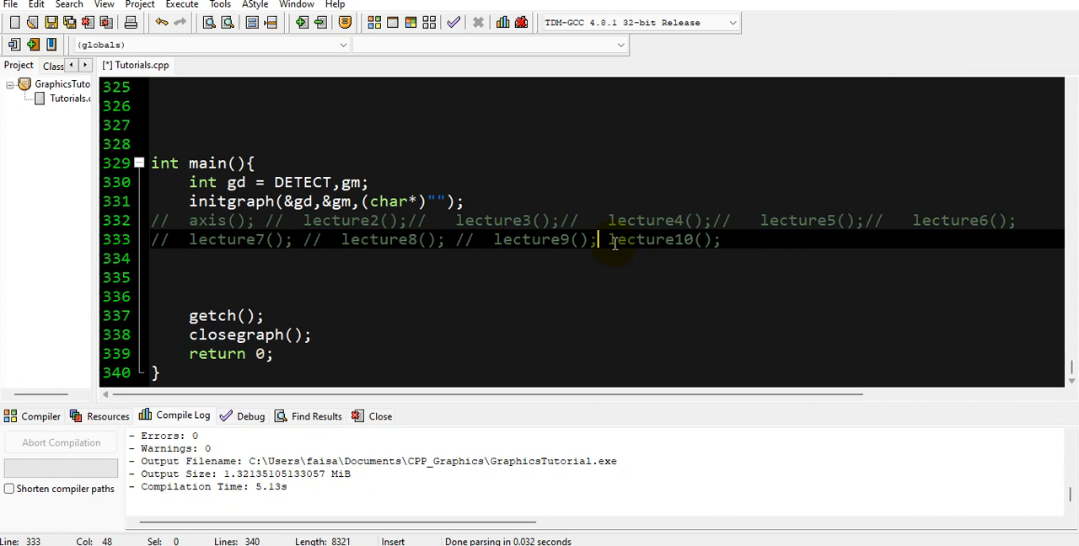
Move lecture10(); onto its own uncommented line inside main()
{"action": "key", "text": "Return"}
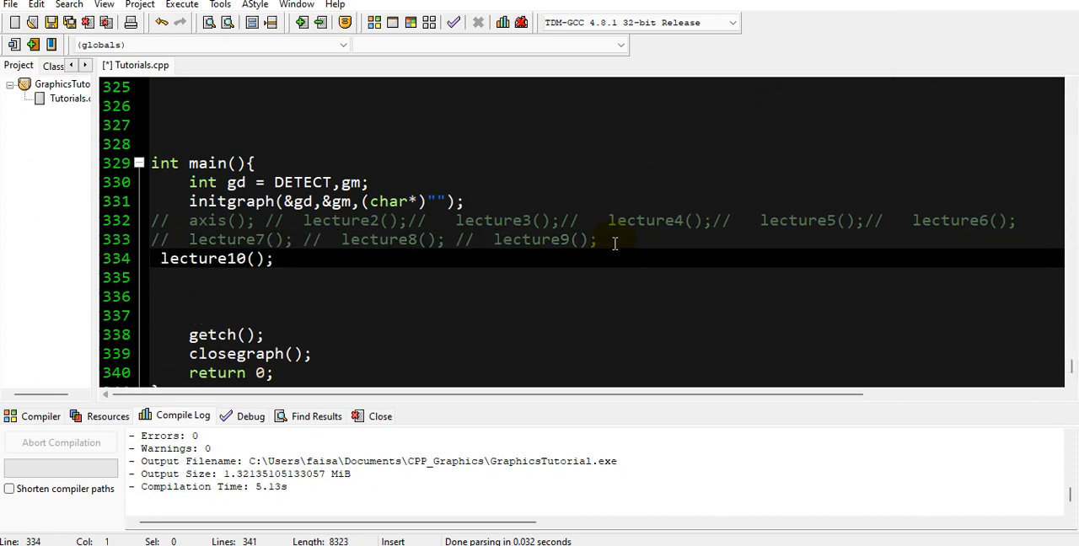
{"action": "mouse_move", "coordinate": [469, 304]}
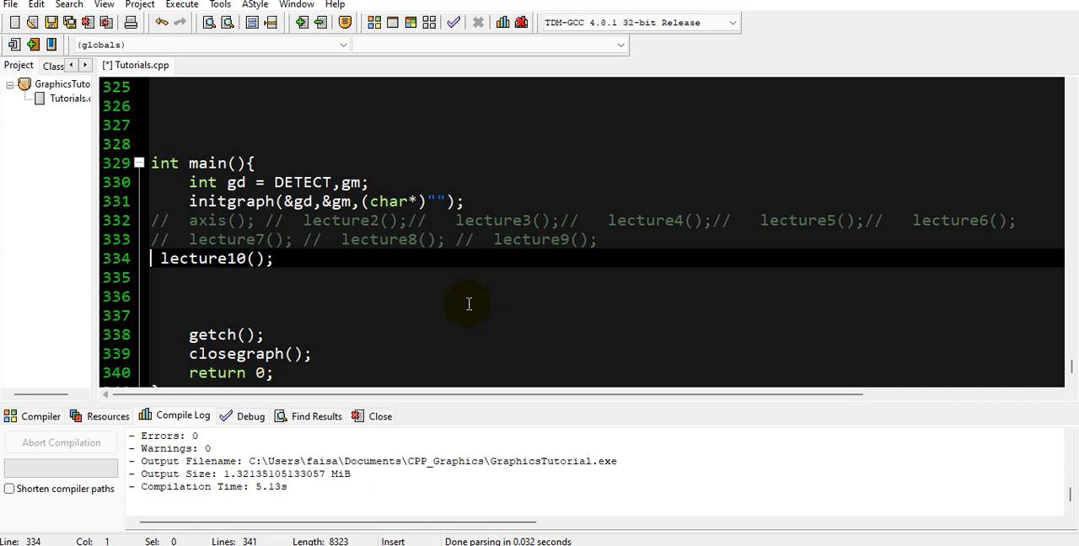
{"action": "mouse_move", "coordinate": [388, 202]}
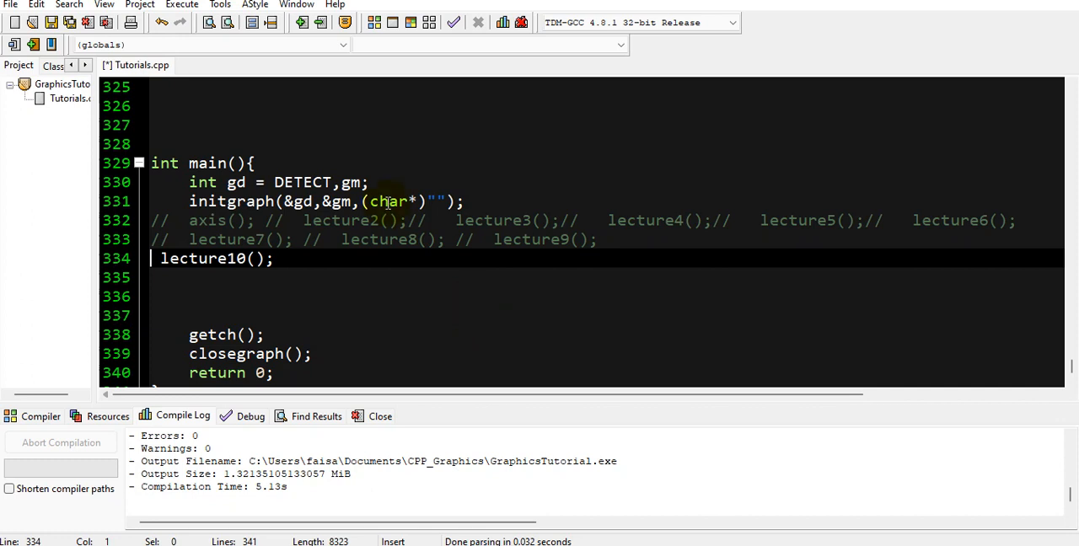
{"action": "mouse_move", "coordinate": [384, 91]}
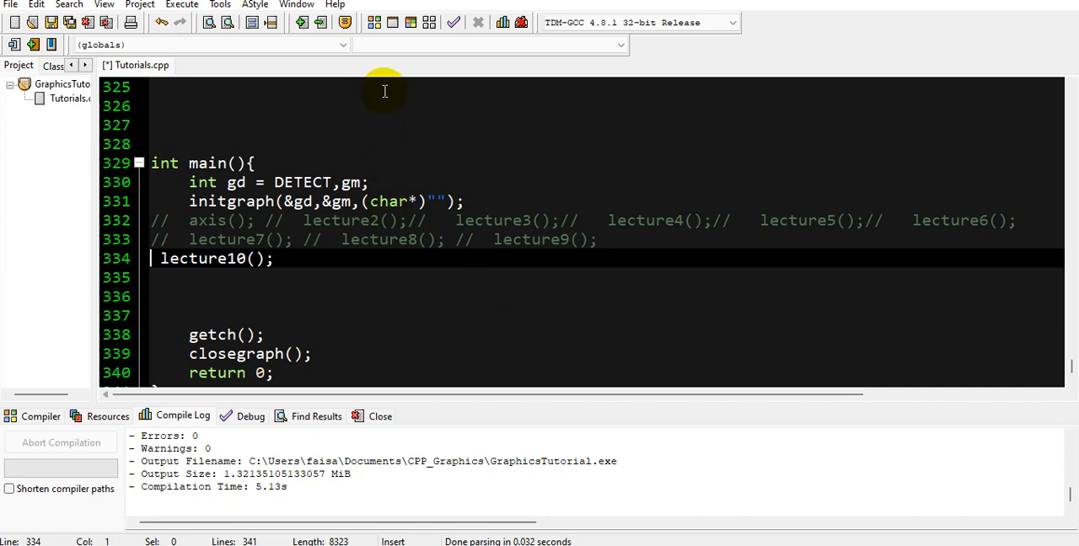
Compile and run to view the rectangle labelled 'Orignal' and its shifted copy
{"action": "left_click", "coordinate": [411, 24]}
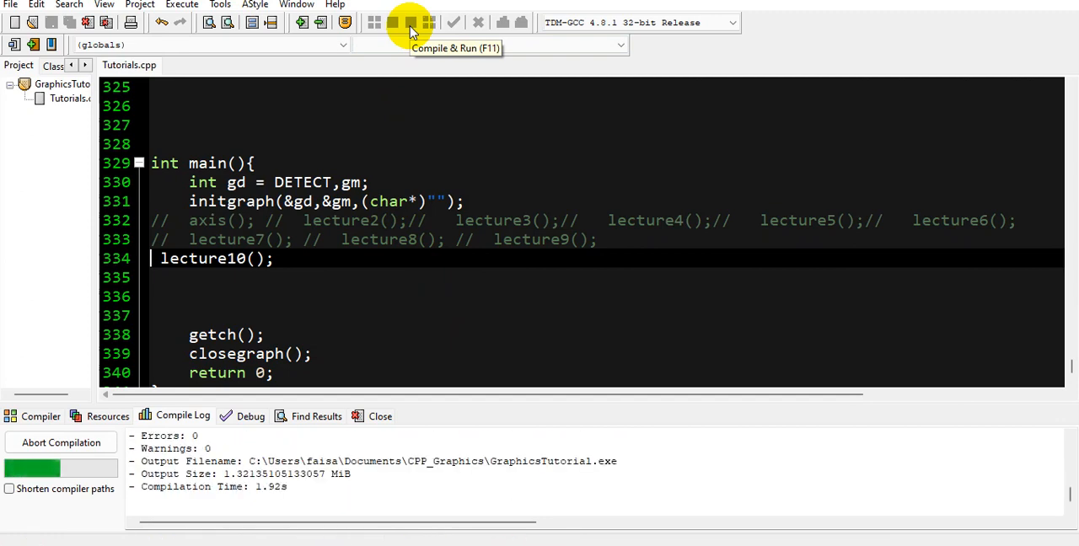
{"action": "left_click", "coordinate": [412, 24]}
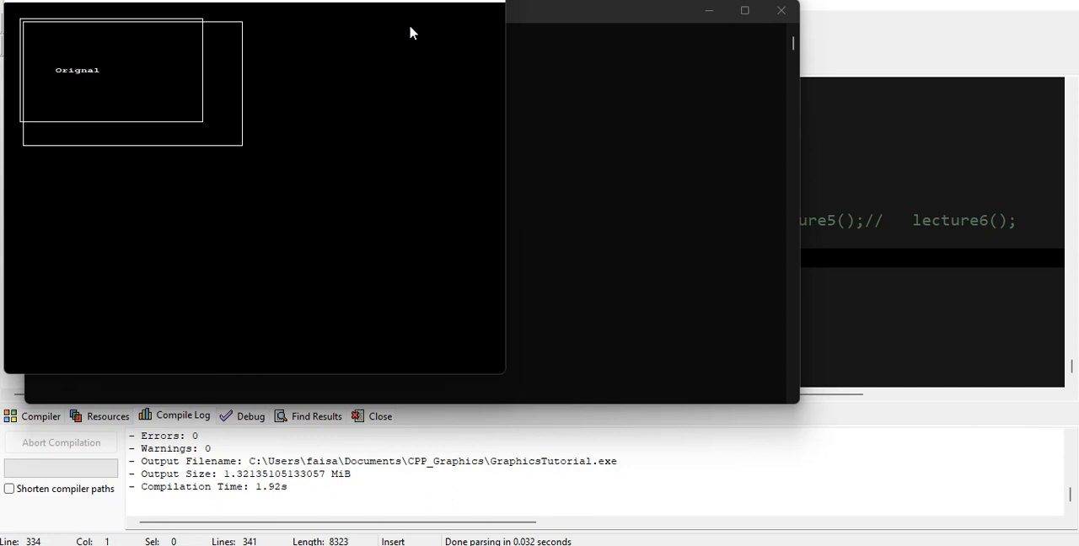
{"action": "mouse_move", "coordinate": [37, 51]}
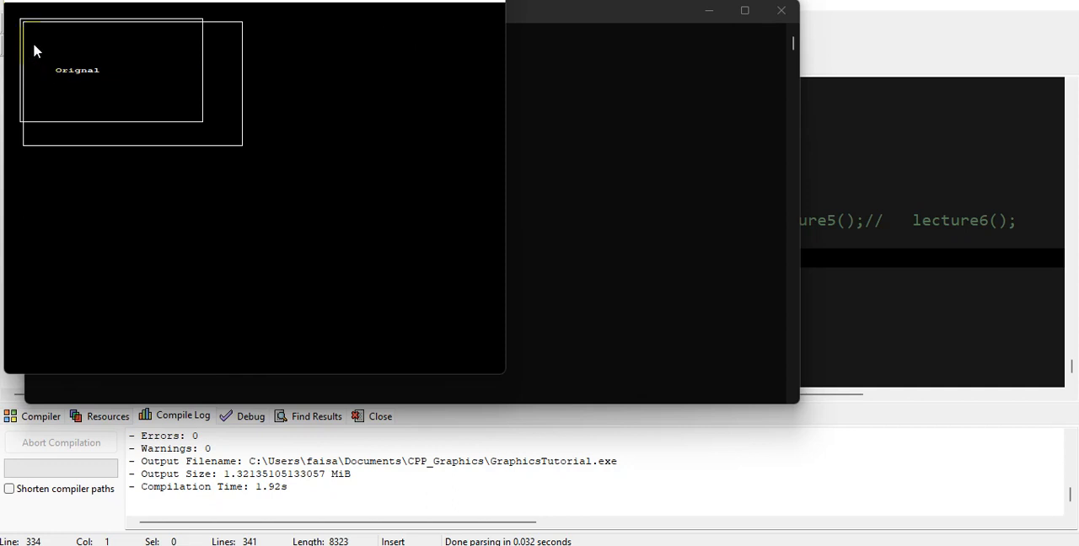
{"action": "mouse_move", "coordinate": [213, 41]}
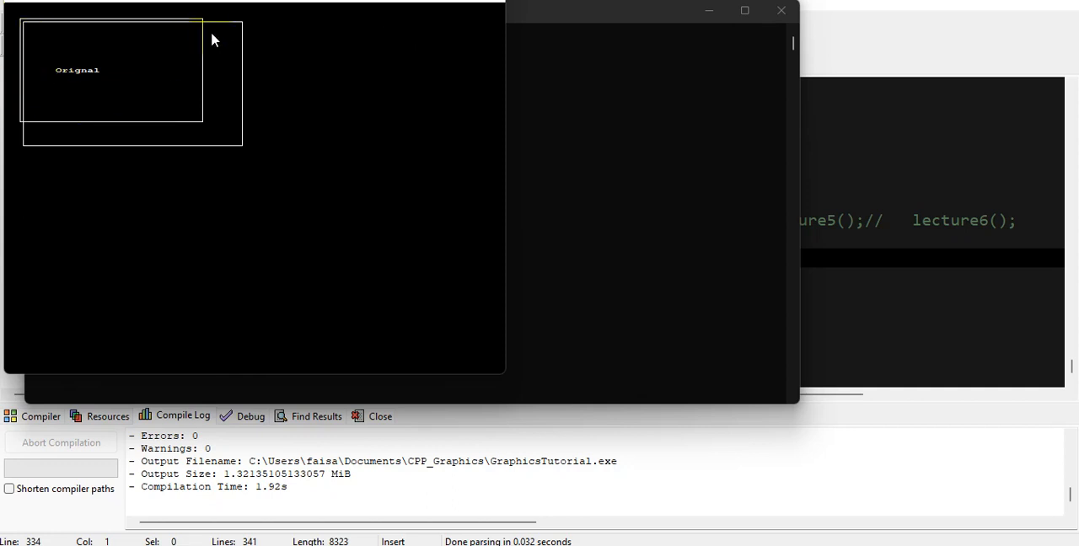
{"action": "mouse_move", "coordinate": [225, 54]}
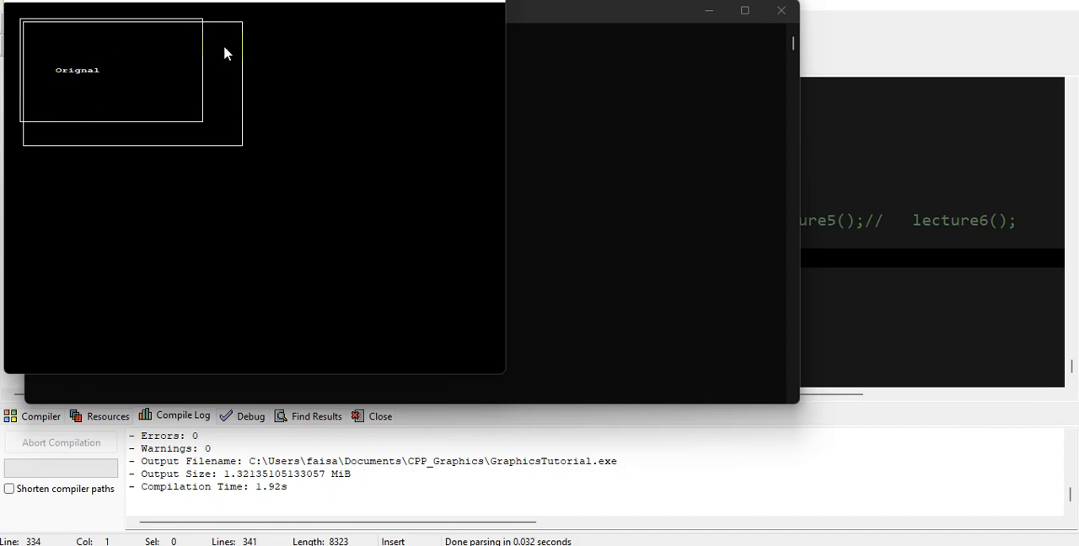
{"action": "mouse_move", "coordinate": [758, 10]}
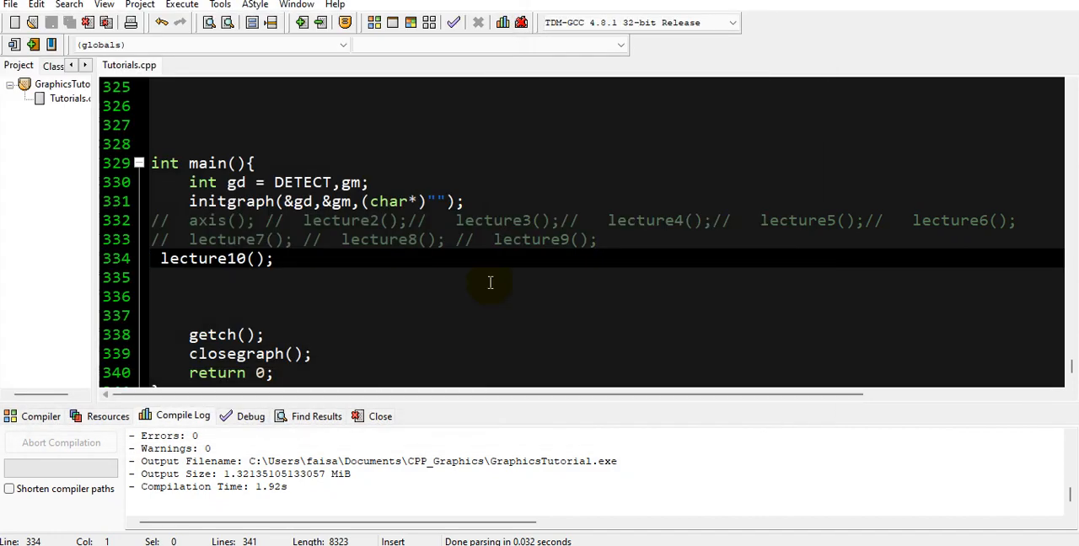
{"action": "mouse_move", "coordinate": [283, 283]}
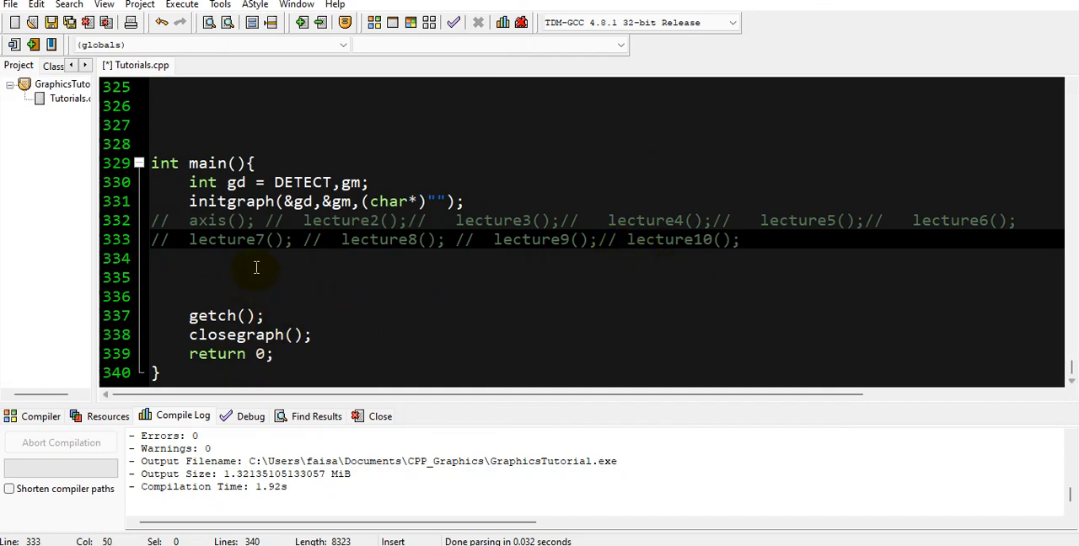
Add a blank indented line after the commented lecture calls for new code in main()
{"action": "left_click", "coordinate": [256, 260]}
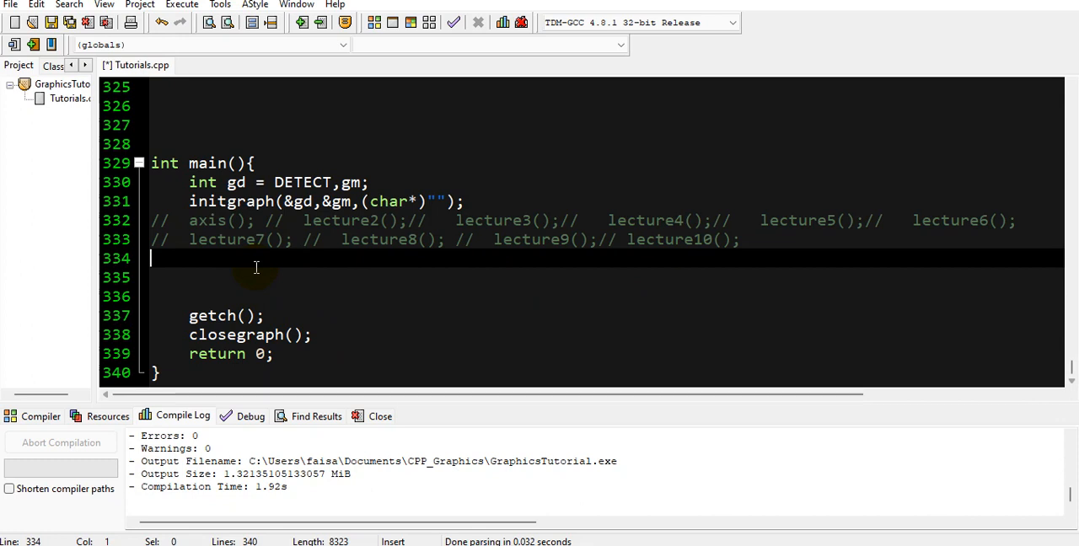
{"action": "key", "text": "Return"}
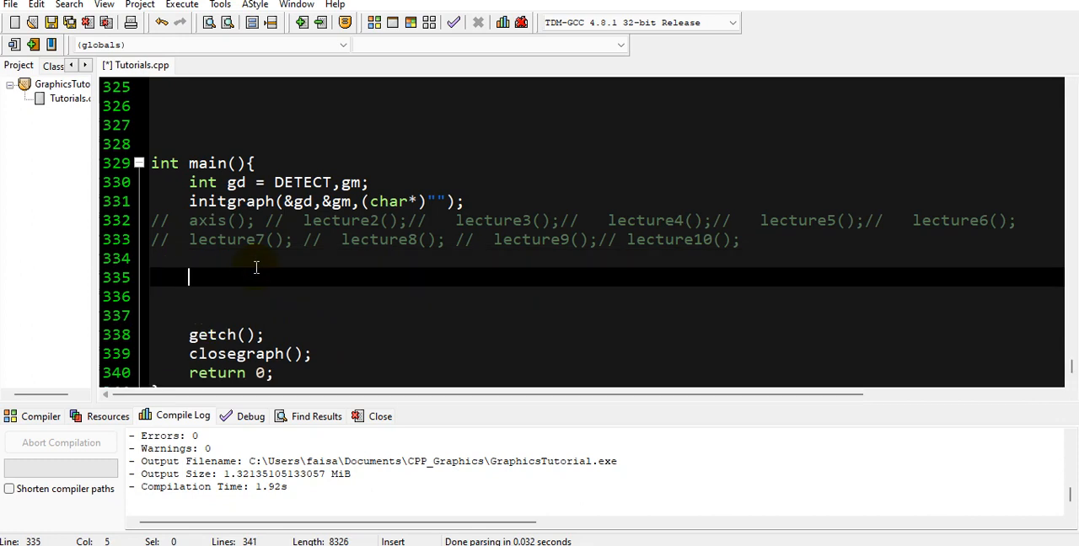
Begin the declaration int x1 = 20, y1 = 20 for the first rectangle corner
{"action": "type", "text": "INT"}
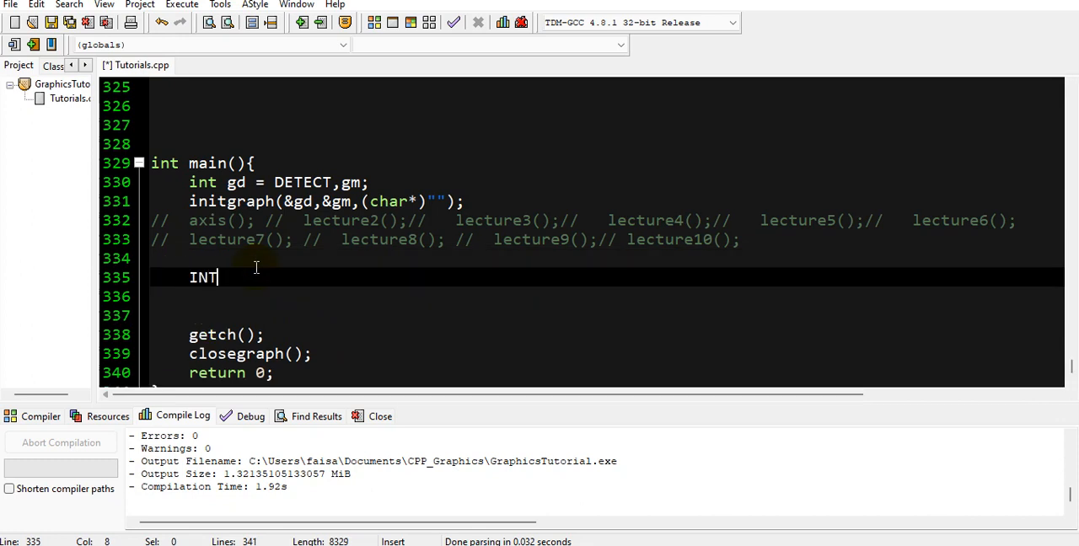
{"action": "key", "text": "Backspace"}
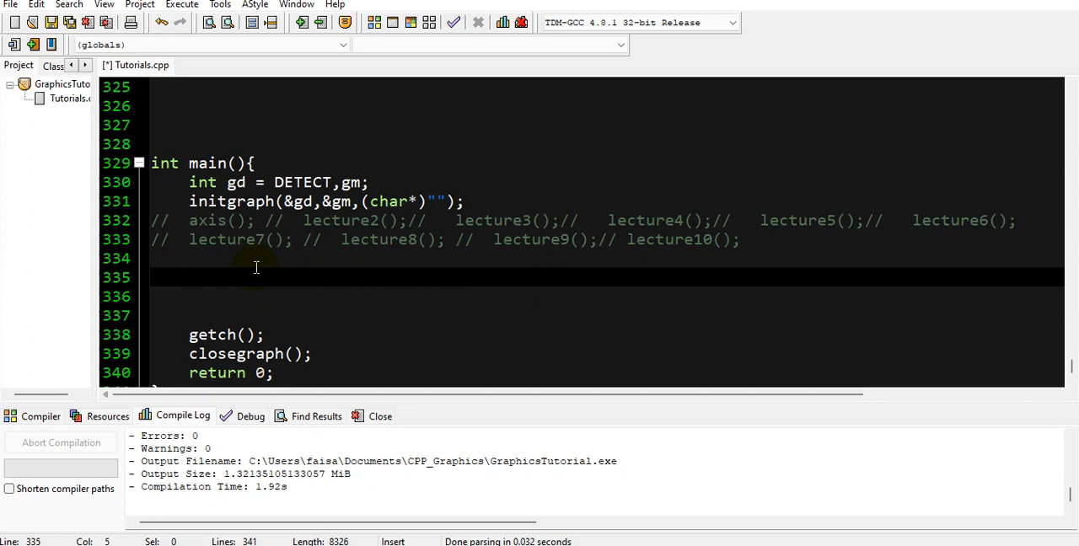
{"action": "type", "text": "int"}
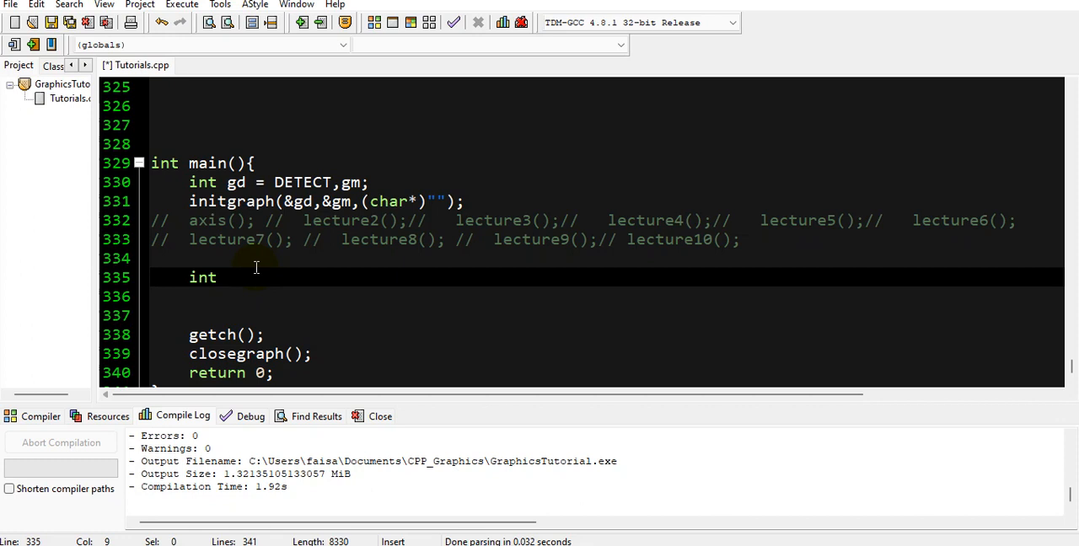
{"action": "type", "text": "x1"}
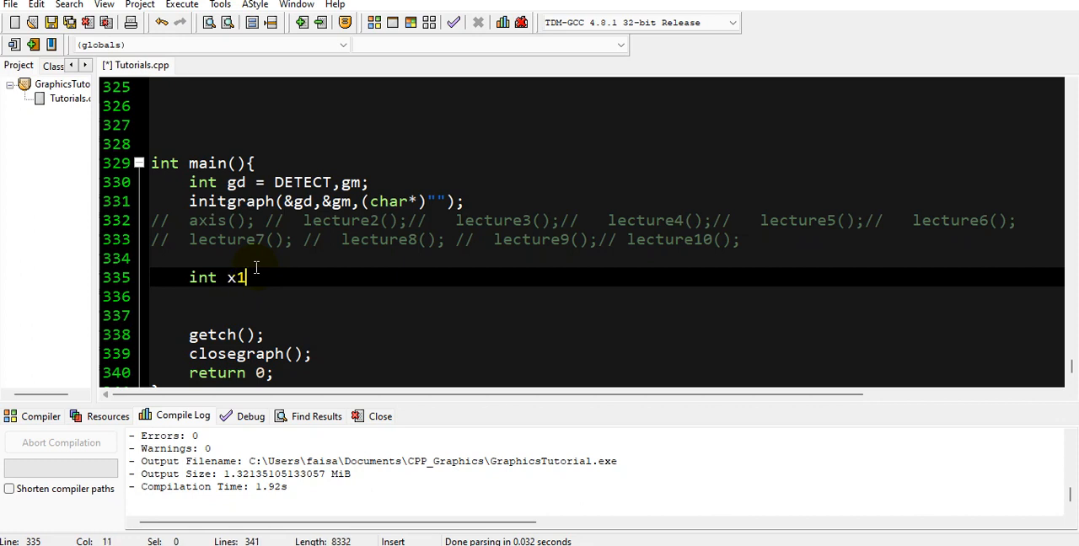
{"action": "type", "text": "= 20"}
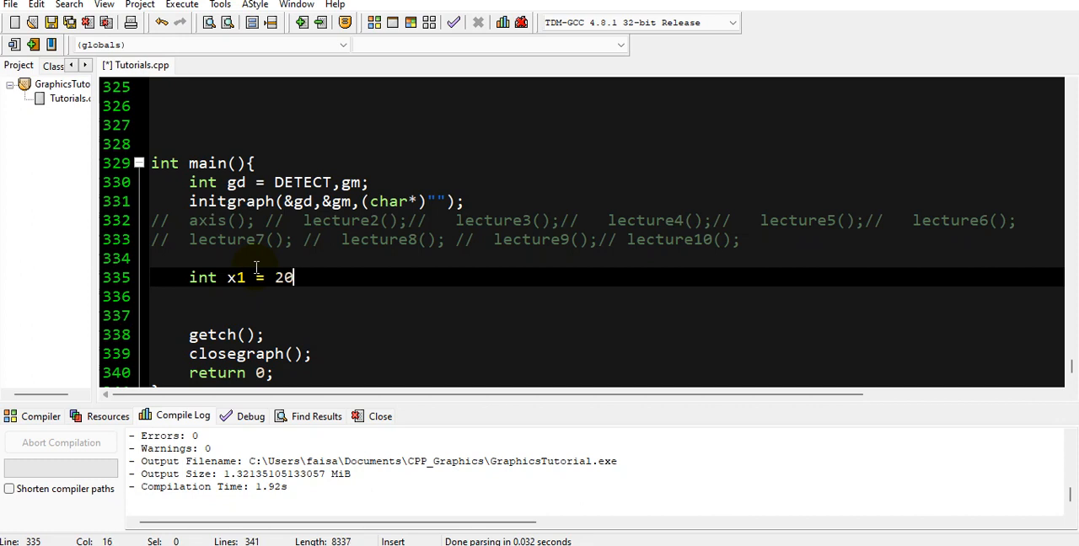
{"action": "type", "text": ","}
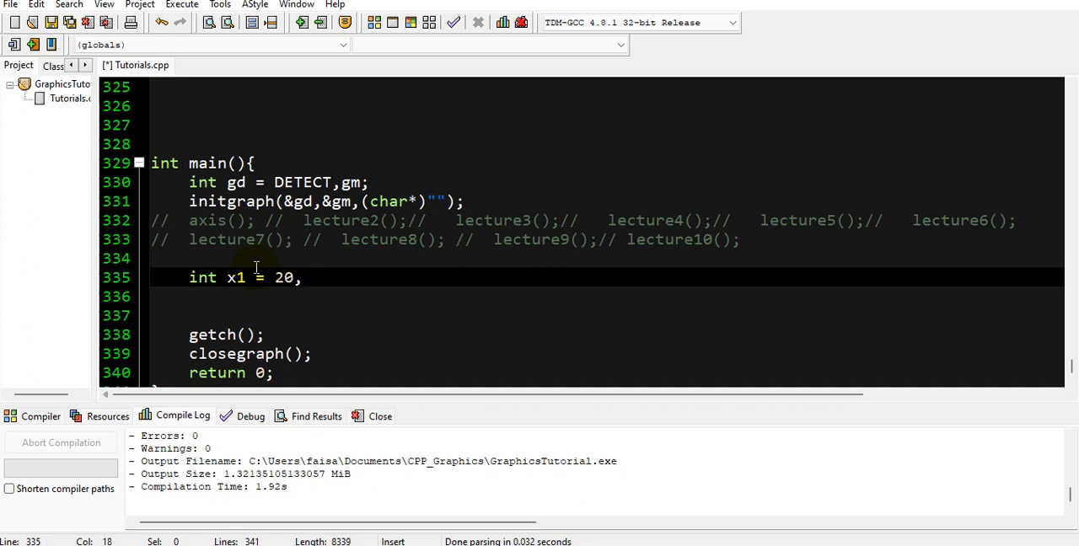
{"action": "type", "text": "y1"}
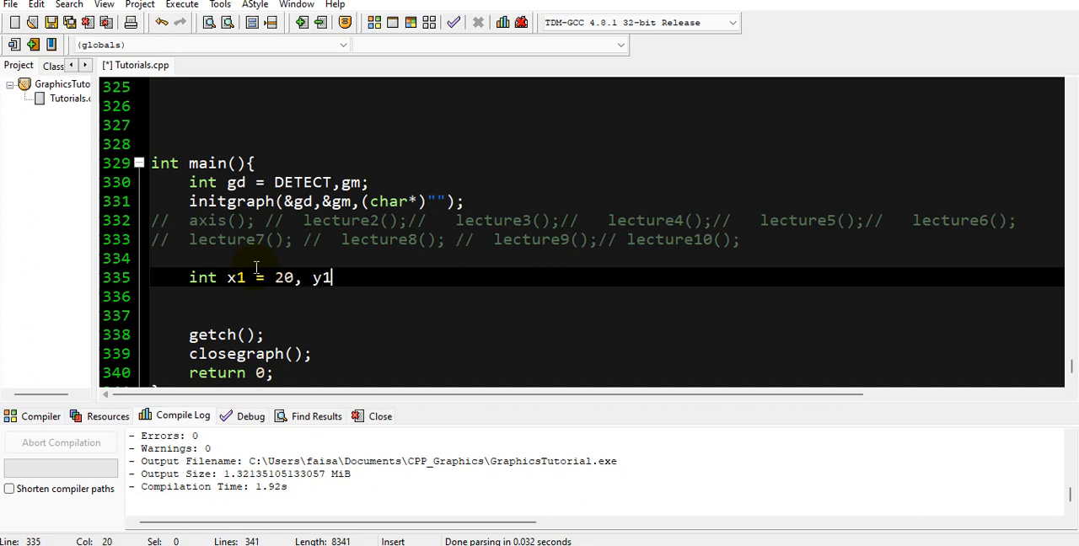
{"action": "type", "text": "= 20"}
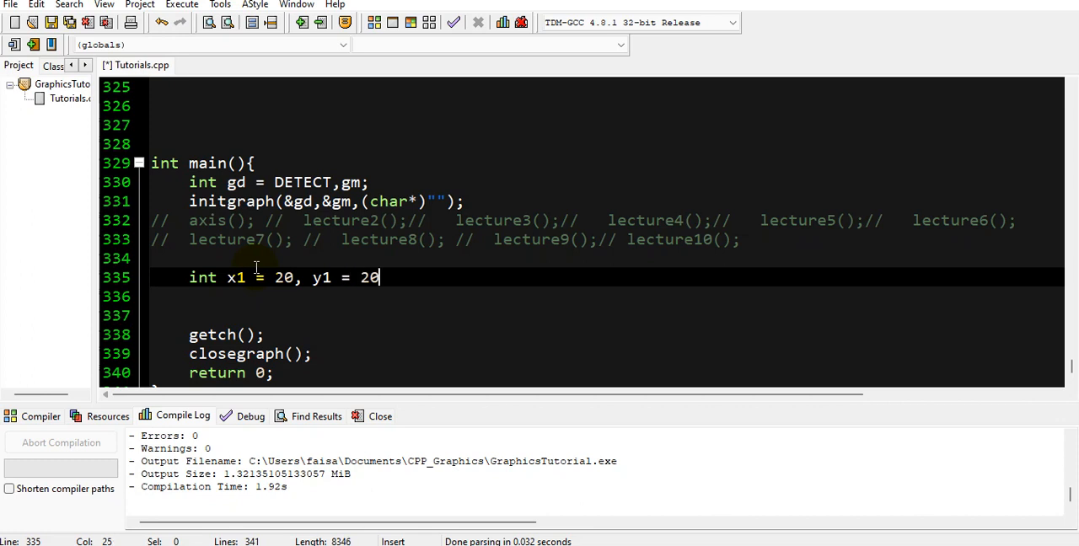
Continue with the second corner x2 = 120, y2 = 70
{"action": "type", "text": ", x"}
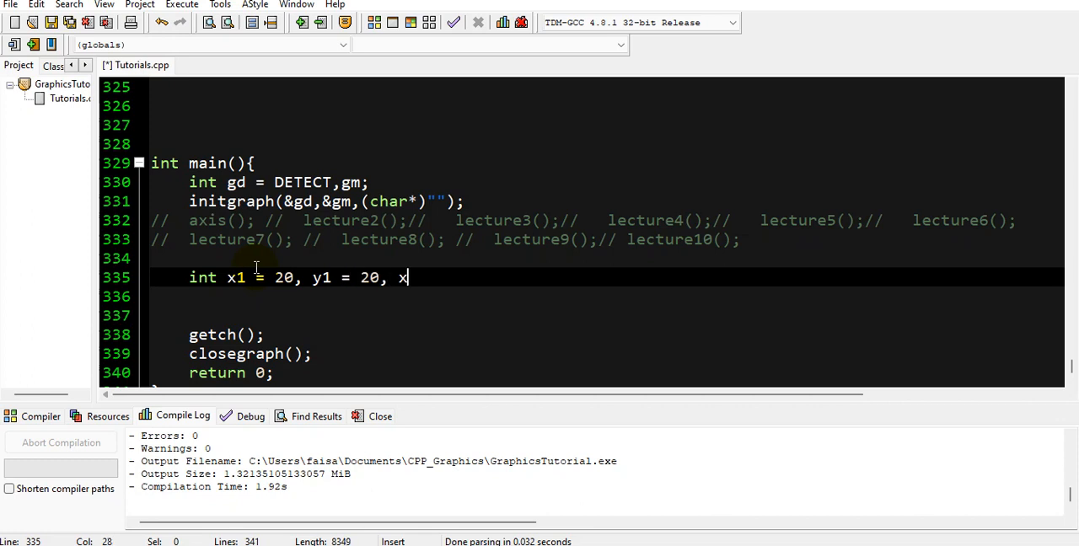
{"action": "type", "text": "2 ="}
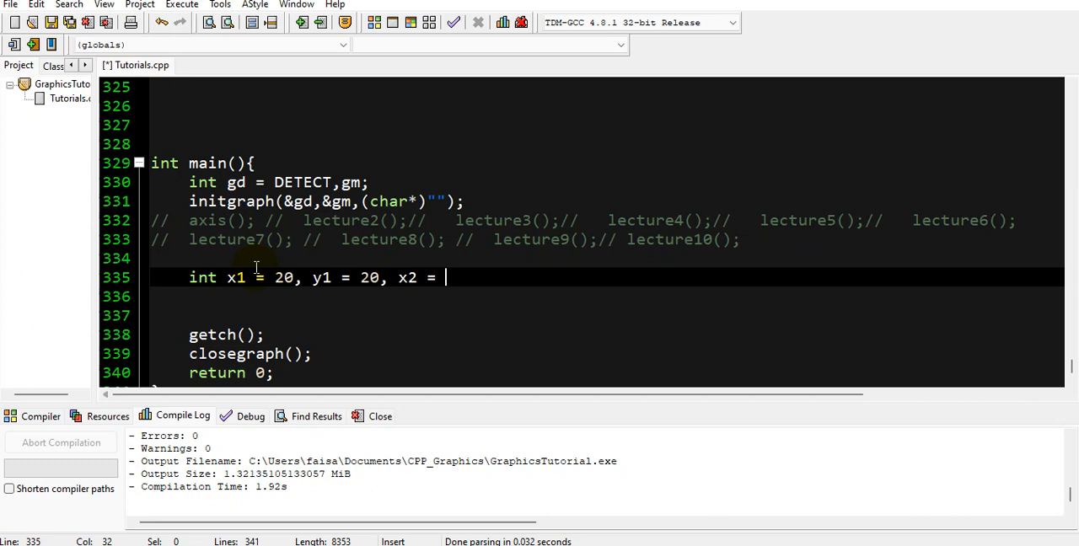
{"action": "type", "text": "1"}
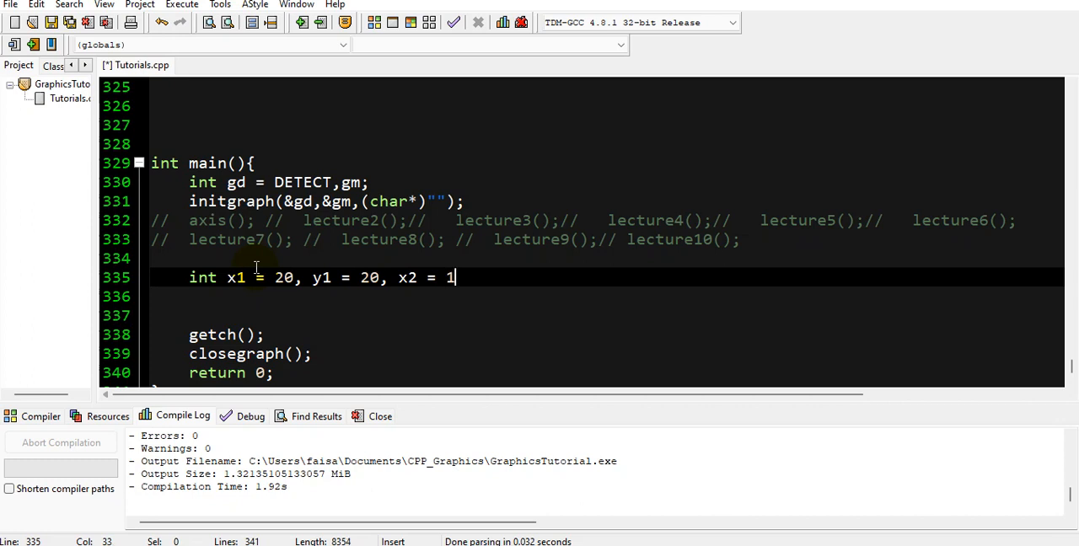
{"action": "type", "text": "20"}
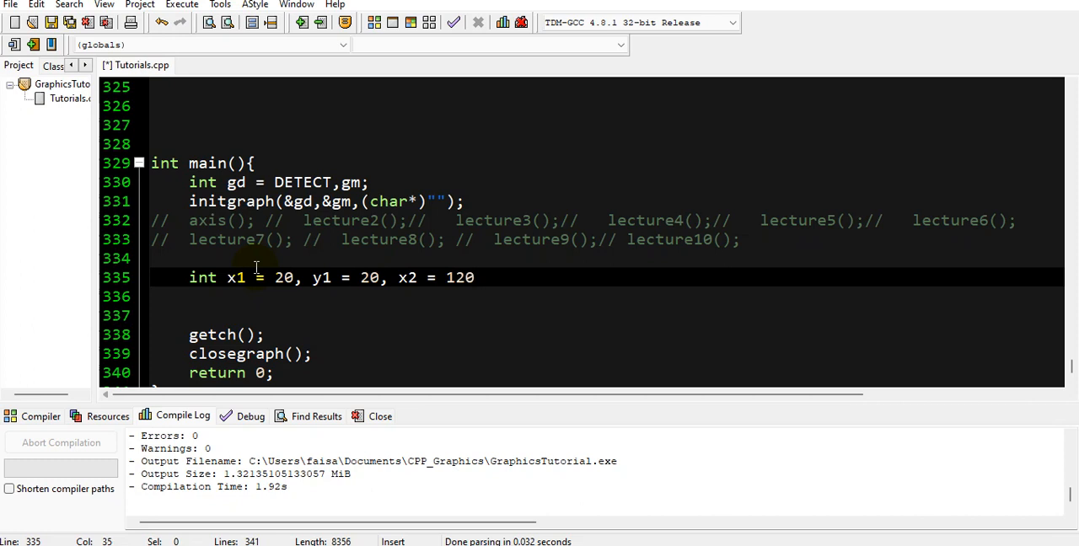
{"action": "type", "text": ","}
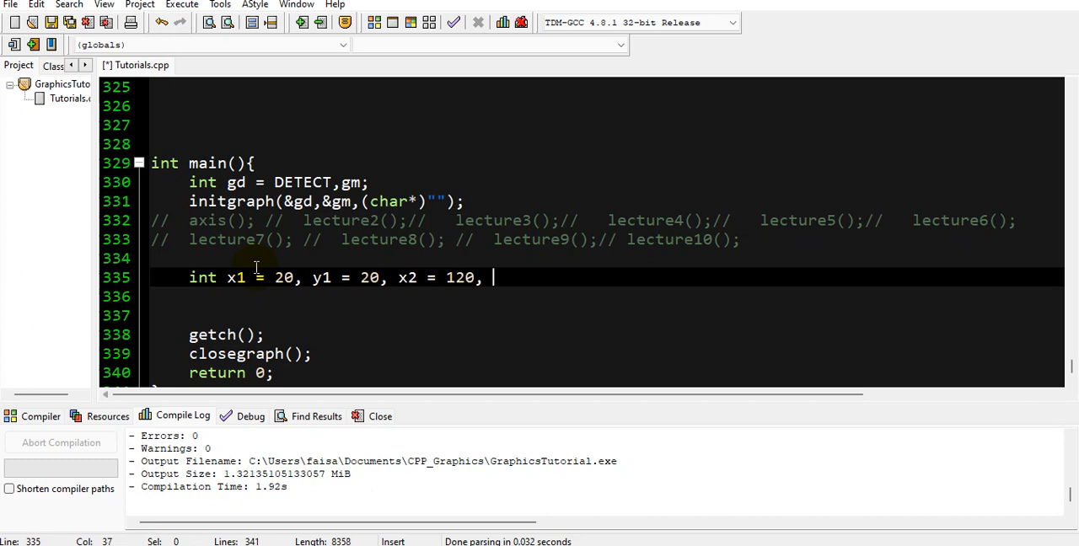
{"action": "type", "text": "y2 ="}
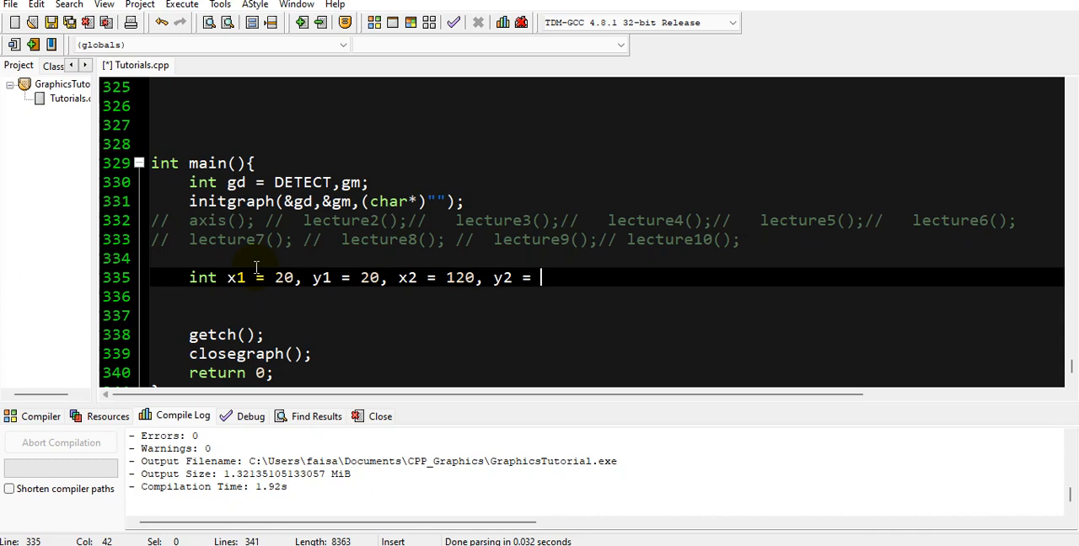
{"action": "type", "text": "70"}
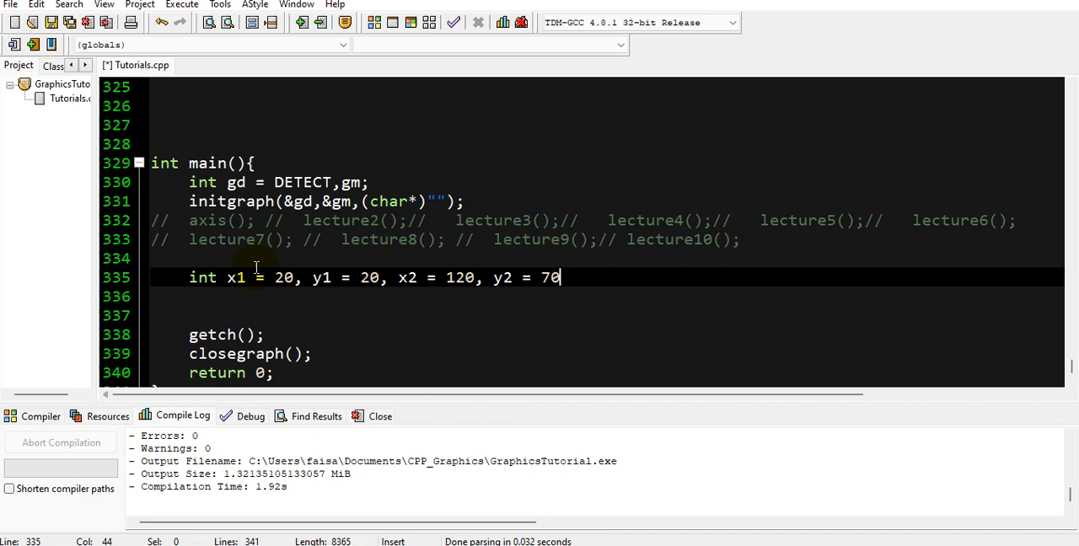
Finish with translation amount tv = 50; and a // translation comment
{"action": "type", "text": ","}
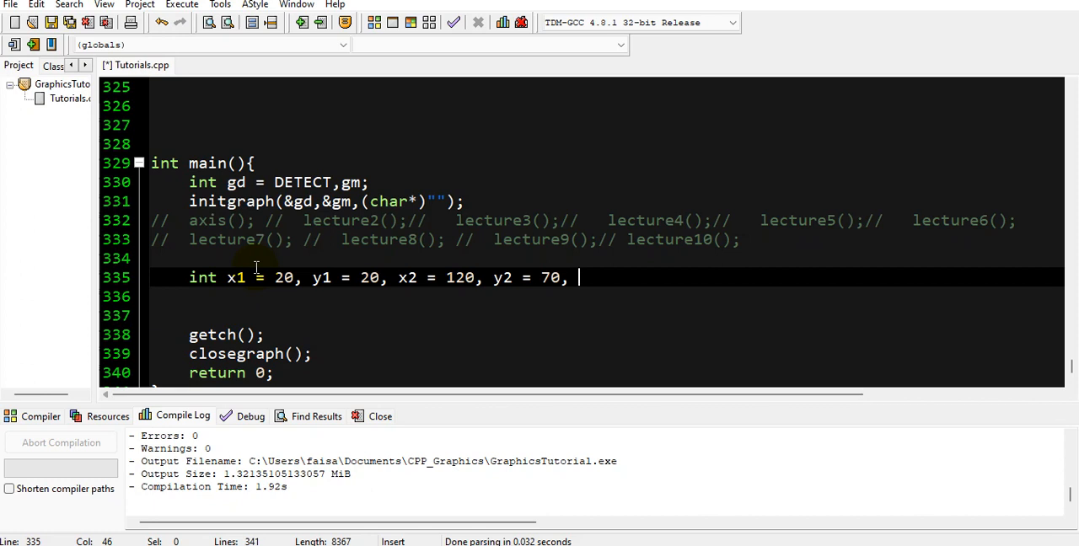
{"action": "type", "text": "tv ="}
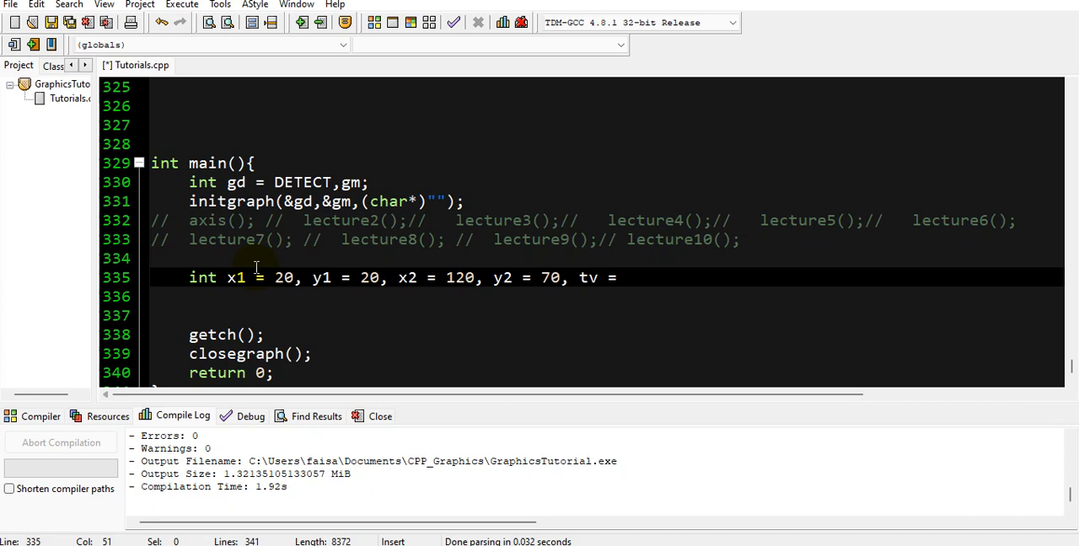
{"action": "type", "text": "50"}
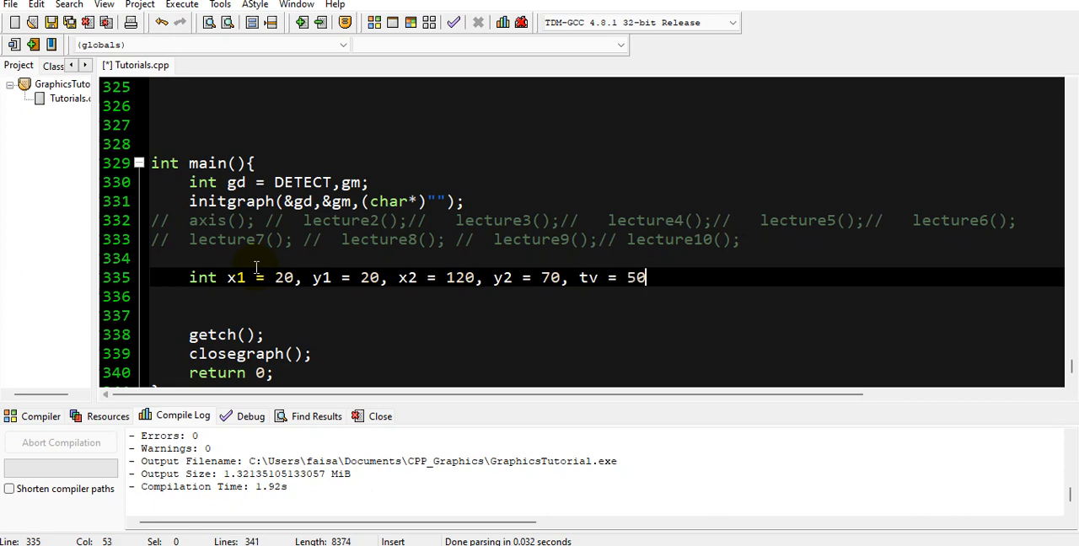
{"action": "type", "text": ";"}
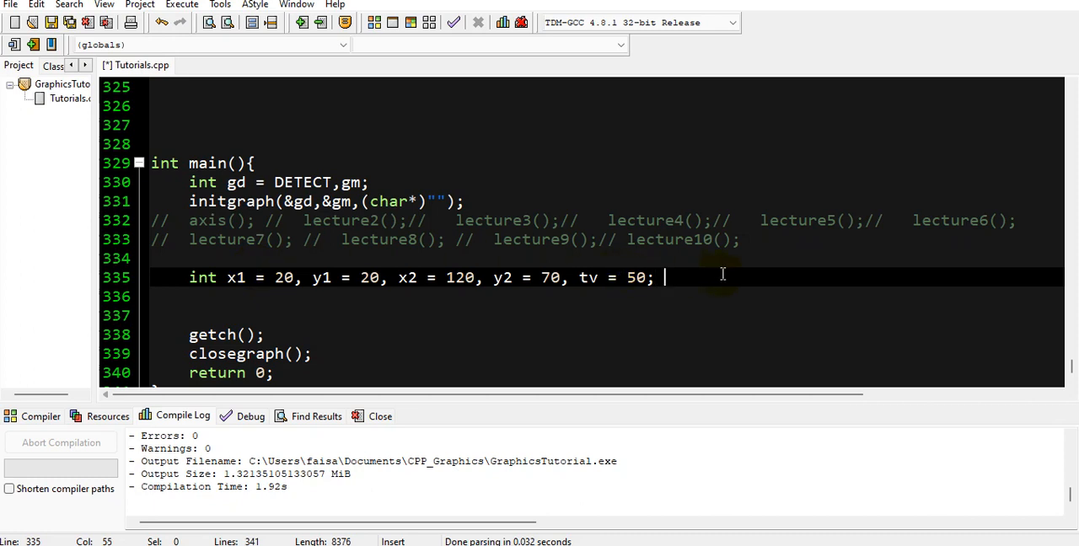
{"action": "type", "text": "//"}
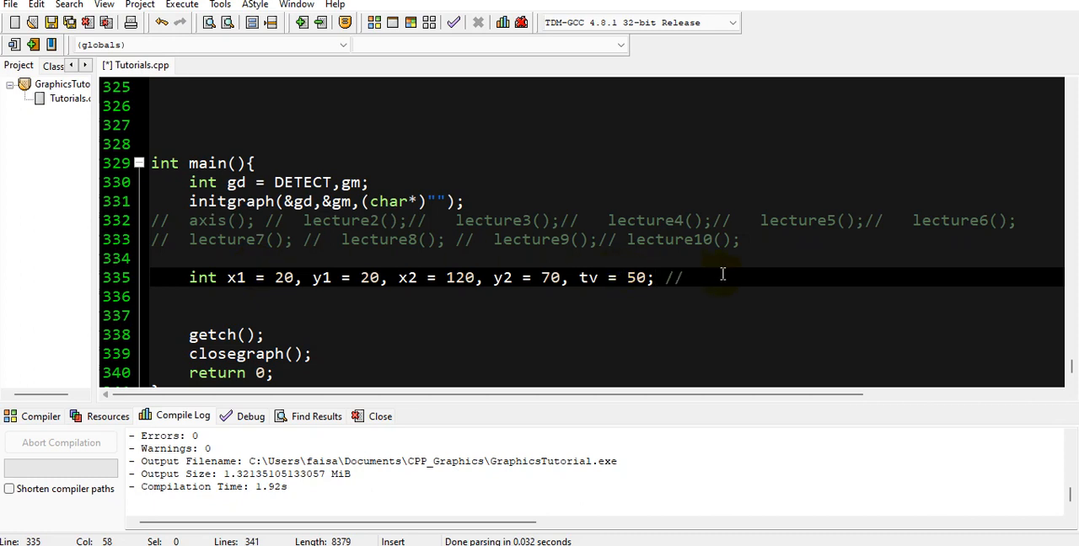
{"action": "type", "text": "translation"}
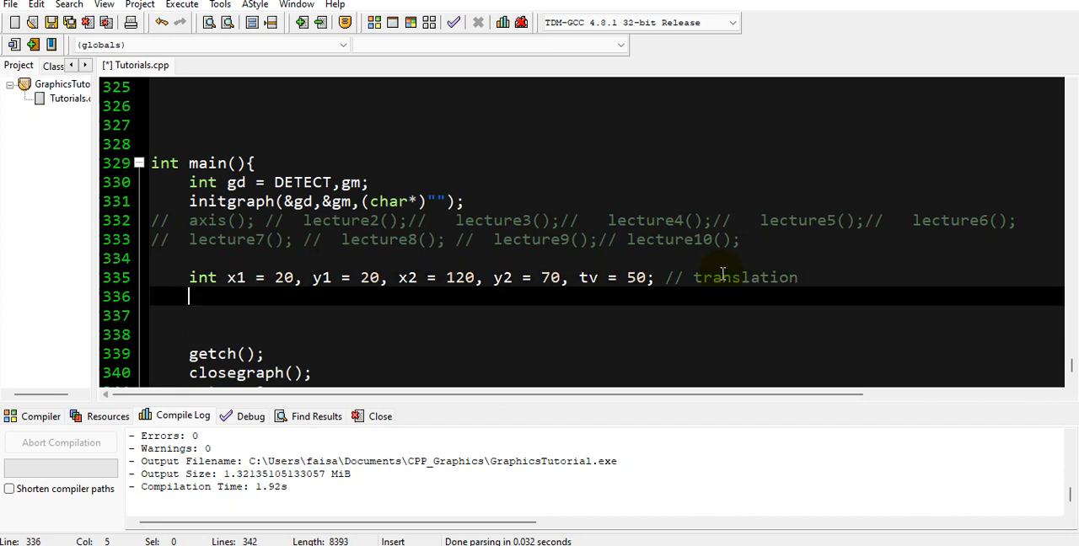
Add rectangle(x1,y1,x2,y2); to draw the original rectangle, ending on a new line
{"action": "type", "text": "recta"}
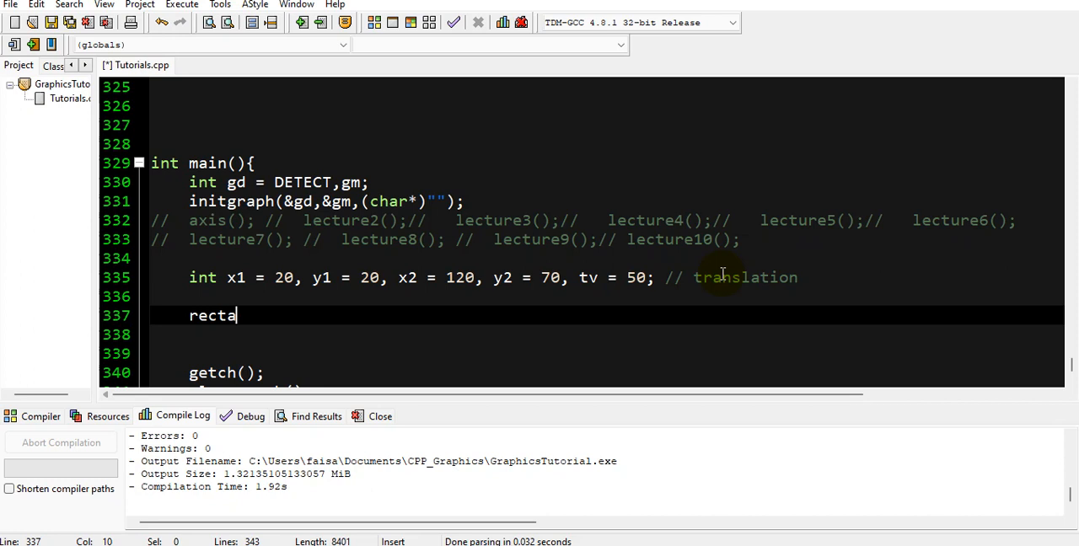
{"action": "type", "text": "ngle()"}
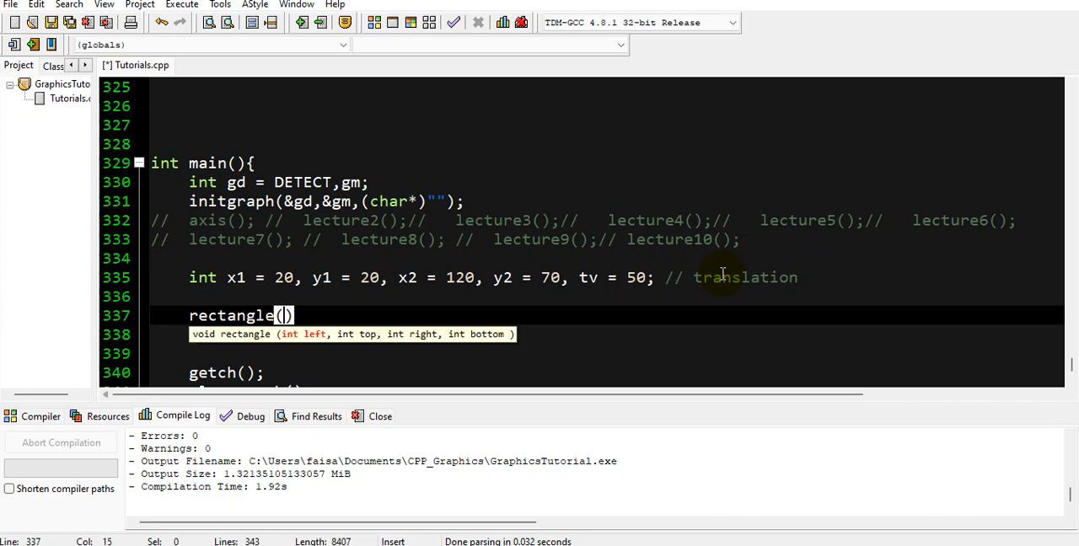
{"action": "type", "text": "x1"}
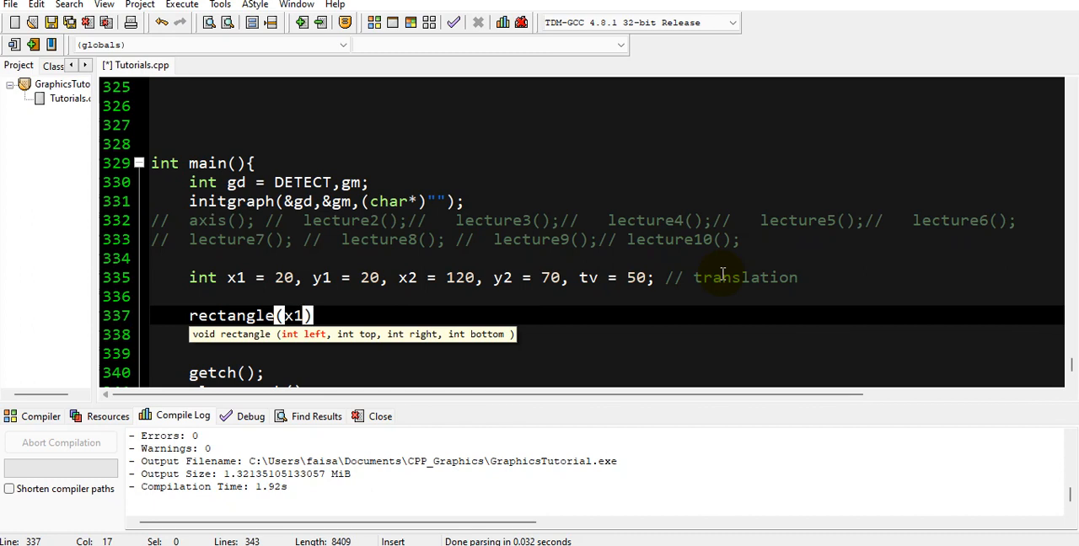
{"action": "type", "text": ","}
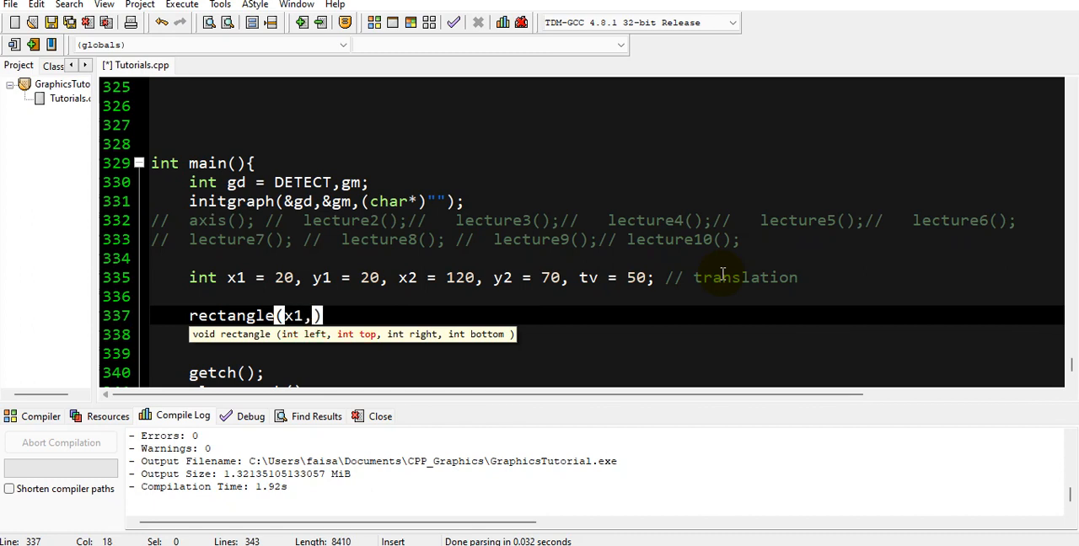
{"action": "type", "text": "y1,x"}
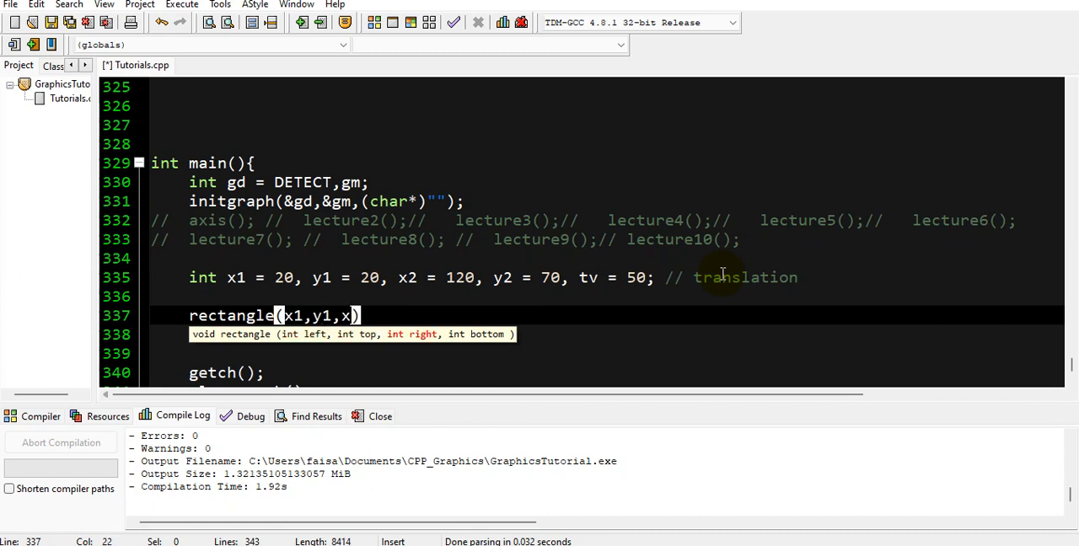
{"action": "type", "text": "x2,"}
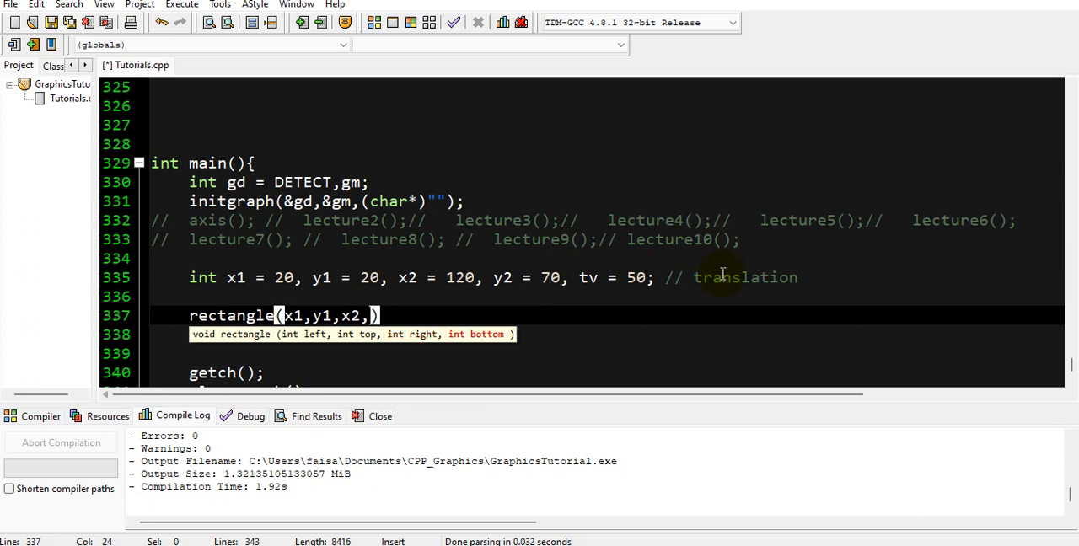
{"action": "type", "text": "y2);"}
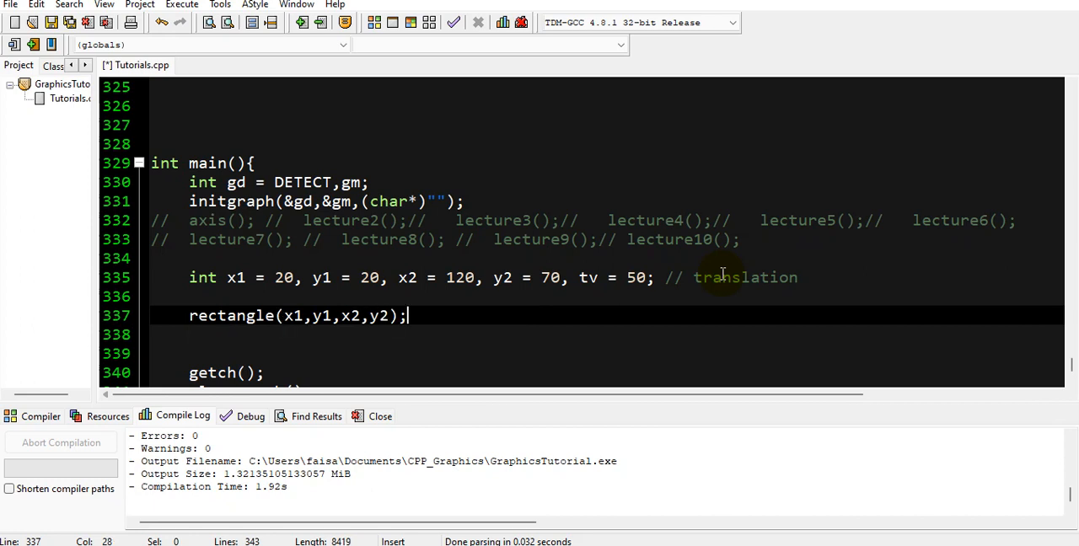
{"action": "key", "text": "Return"}
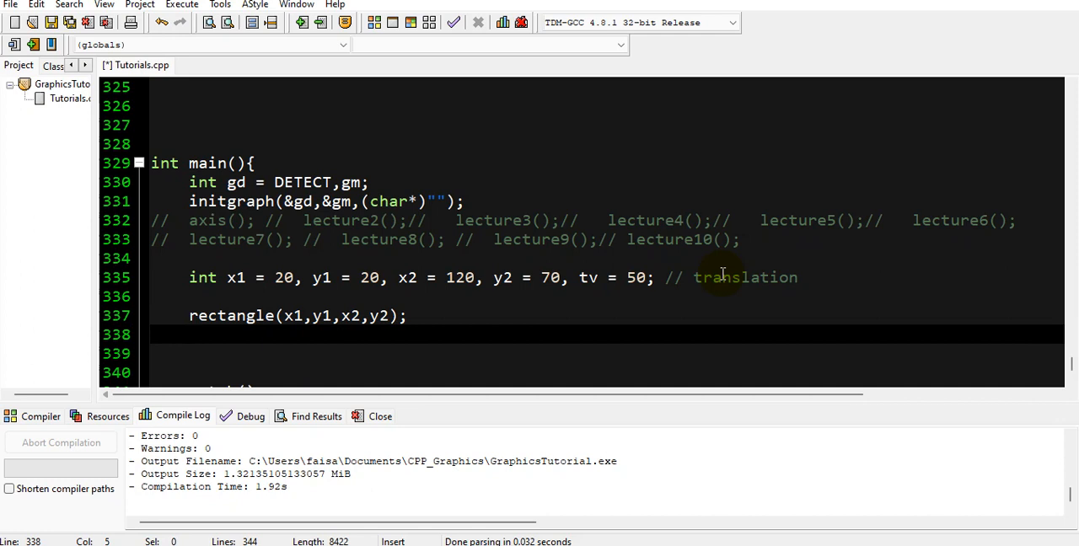
Start a second call rectangle(x1+tv, after a blank line
{"action": "key", "text": "Return"}
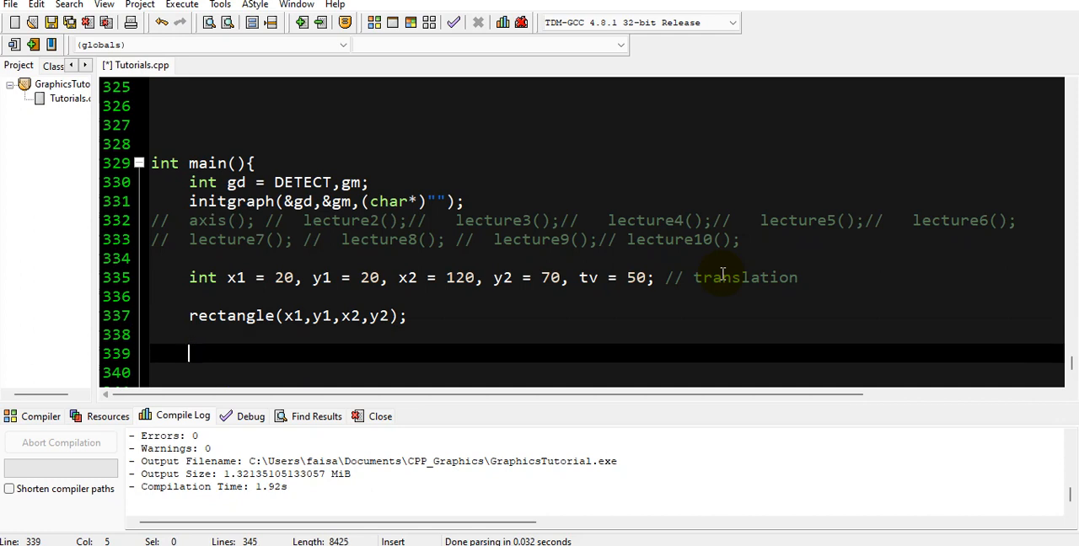
{"action": "type", "text": "rectangl"}
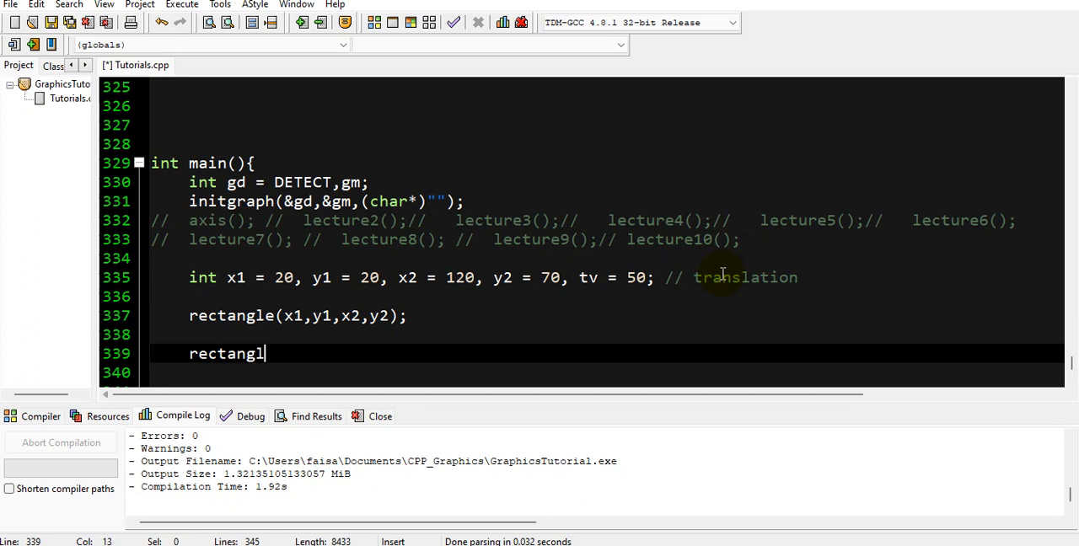
{"action": "type", "text": "e()"}
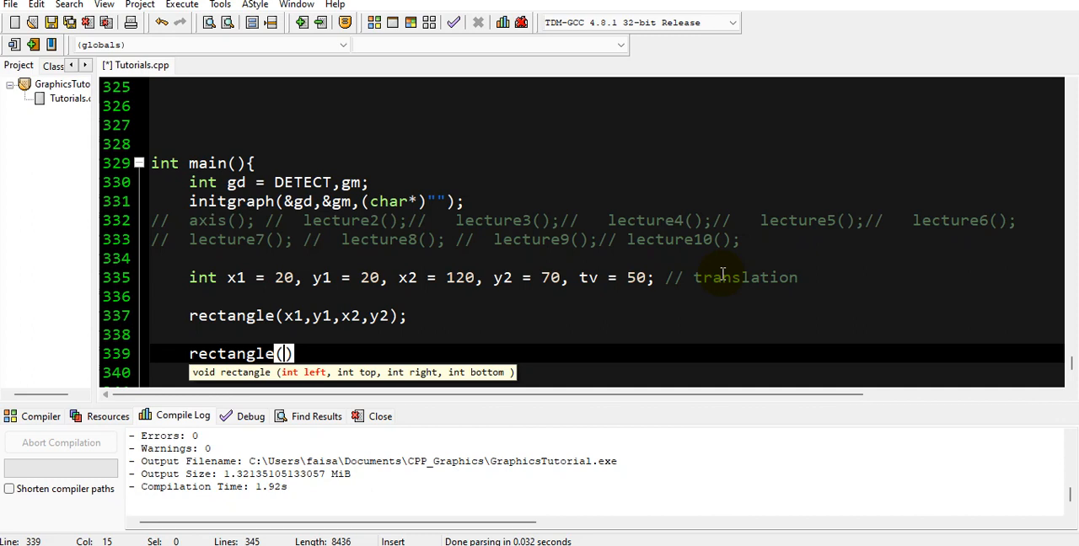
{"action": "type", "text": "x"}
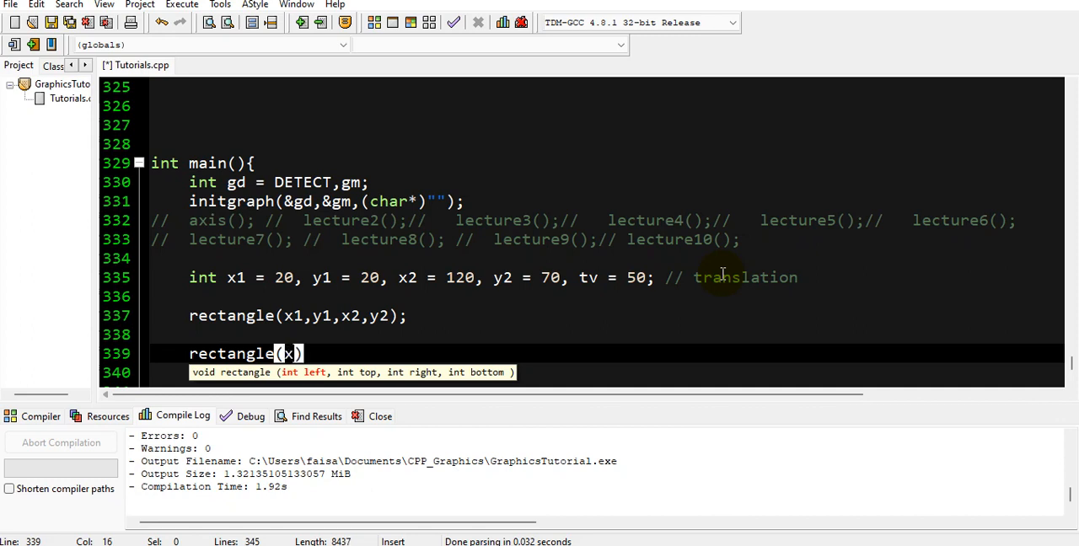
{"action": "type", "text": "1"}
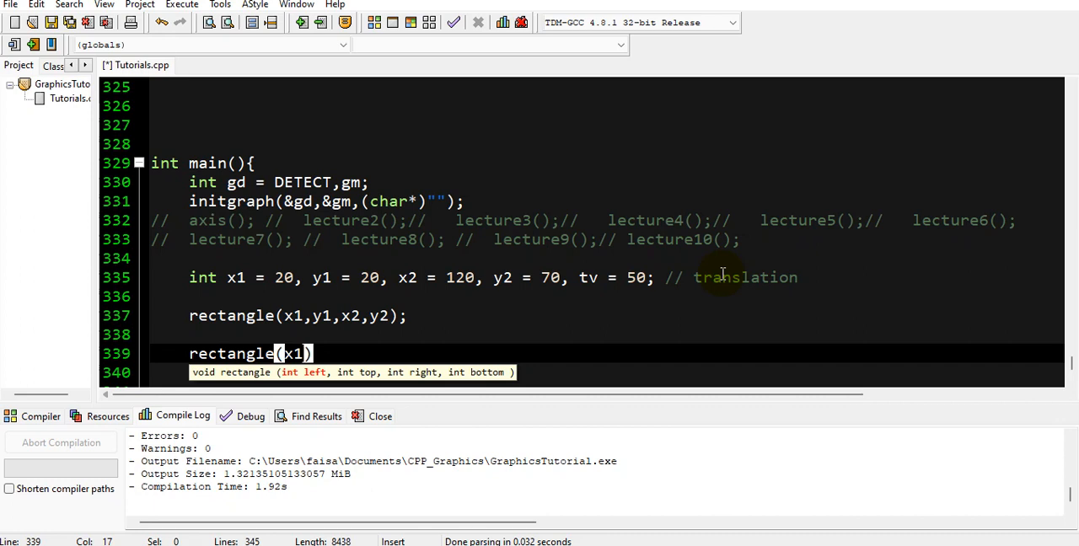
{"action": "type", "text": "+tv"}
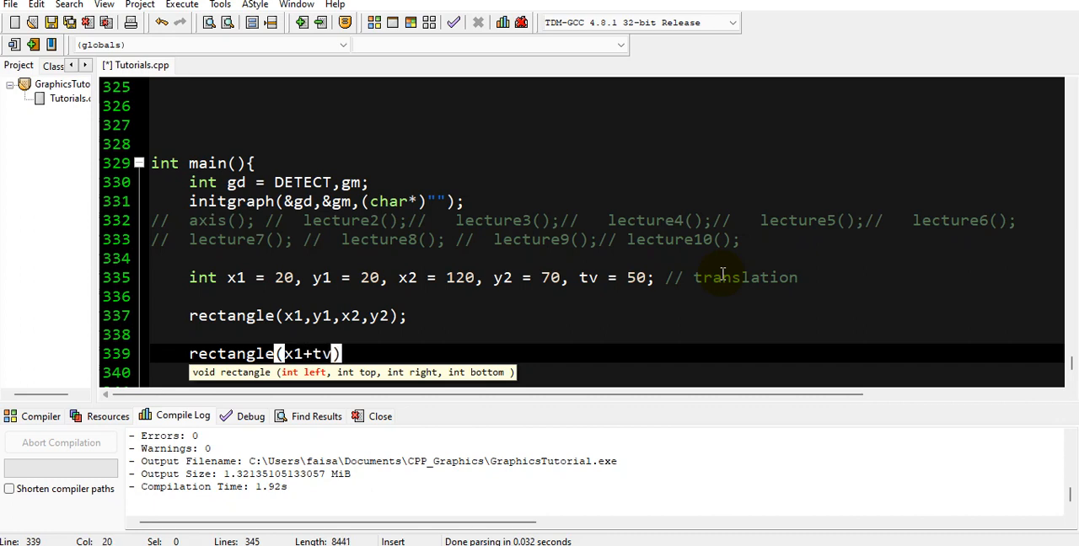
{"action": "type", "text": ","}
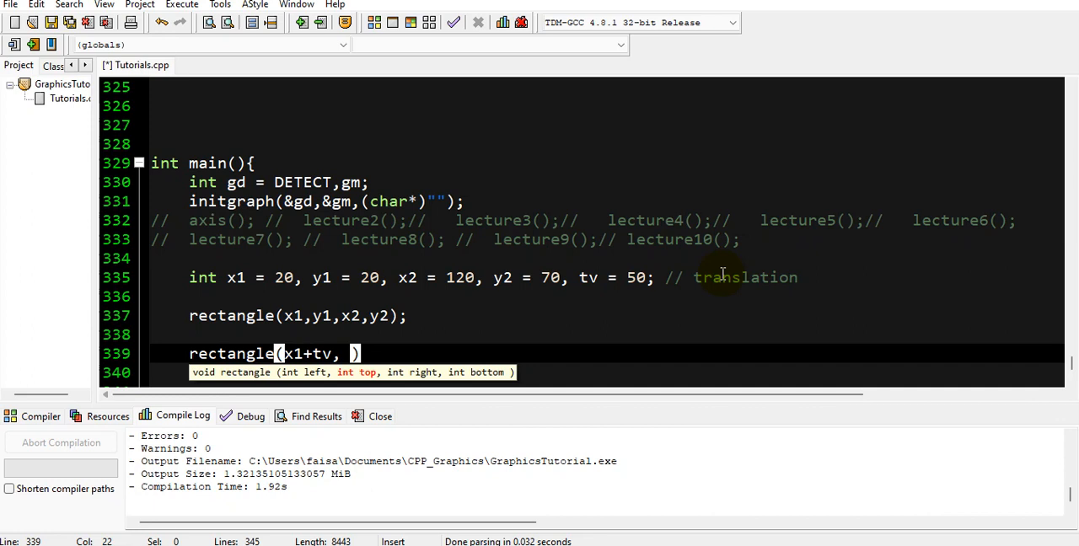
Complete it as rectangle(x1+tv, y1+tv, x2+tv, y2+tv); for the translated copy
{"action": "type", "text": "y1+"}
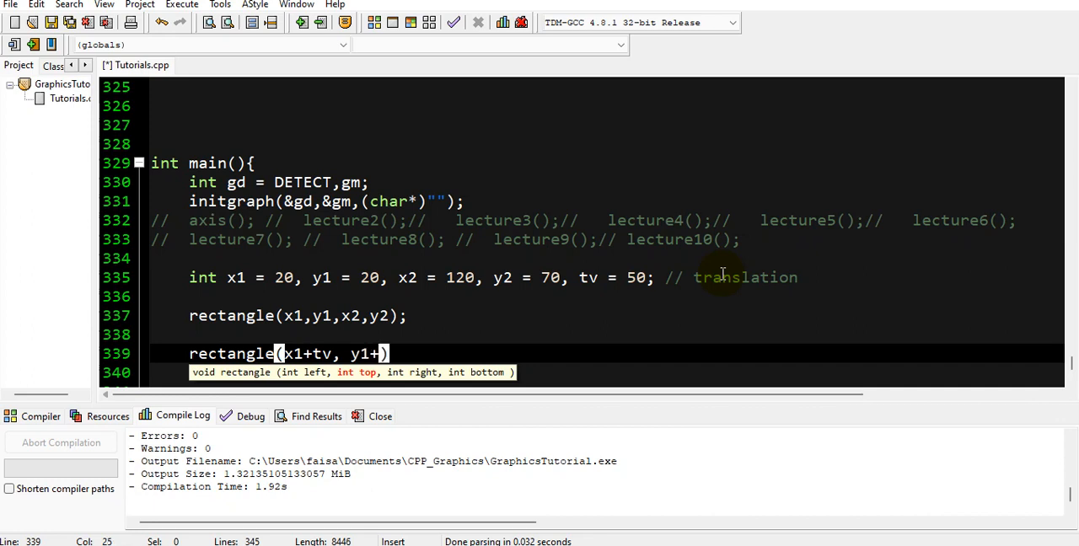
{"action": "type", "text": "tv"}
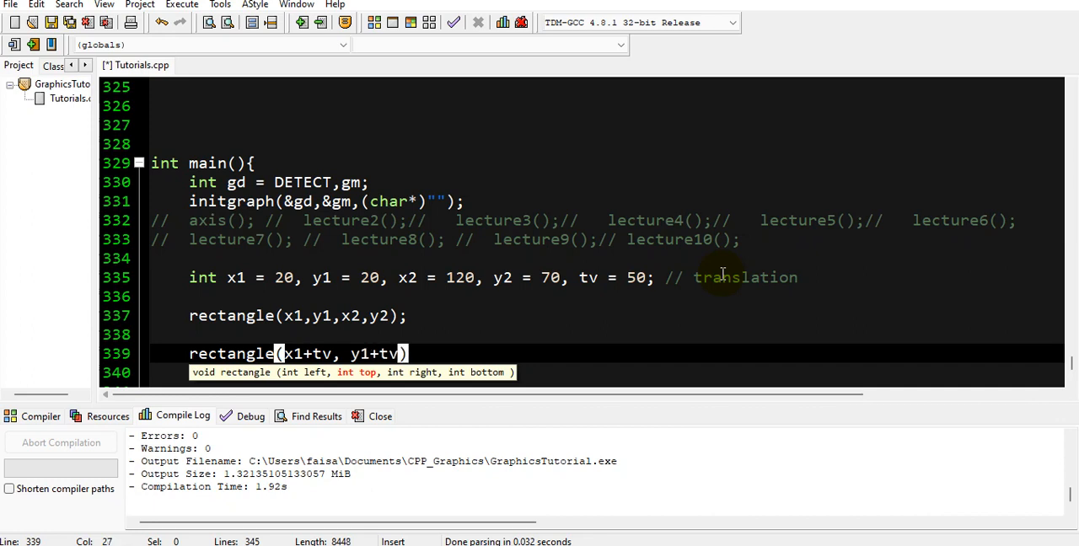
{"action": "type", "text": ", x2"}
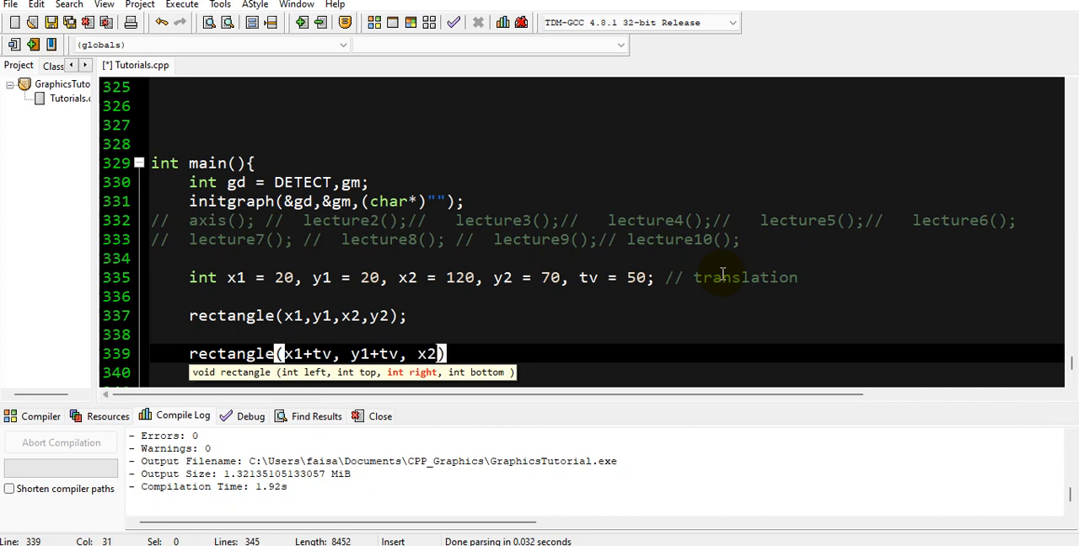
{"action": "type", "text": "+"}
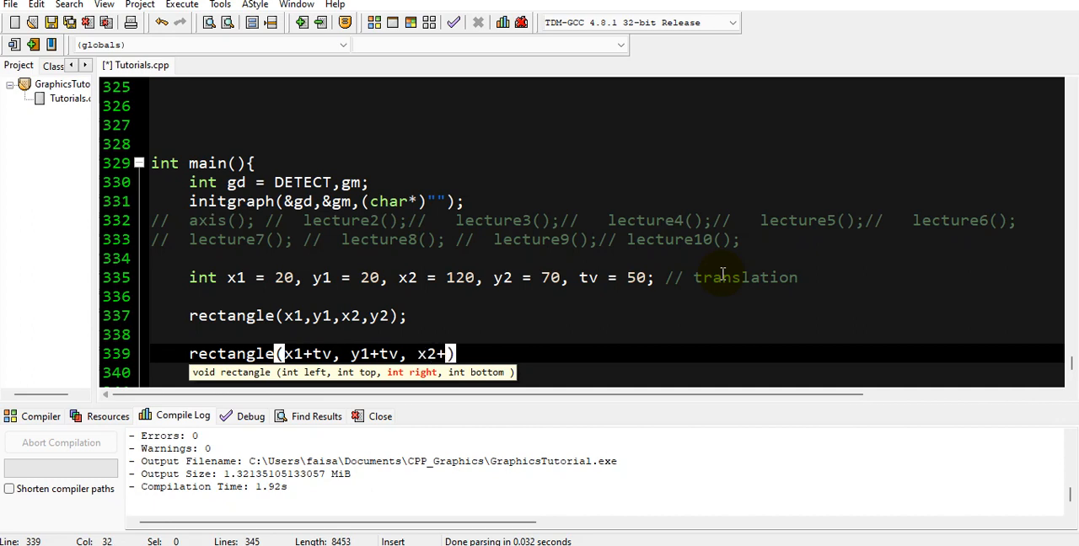
{"action": "type", "text": "tv, y2"}
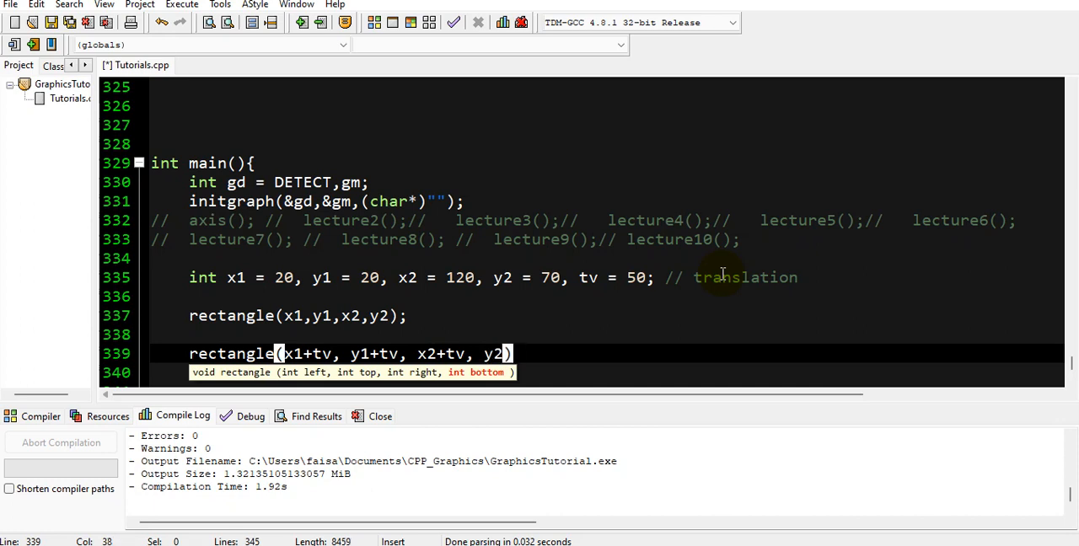
{"action": "type", "text": "+tv"}
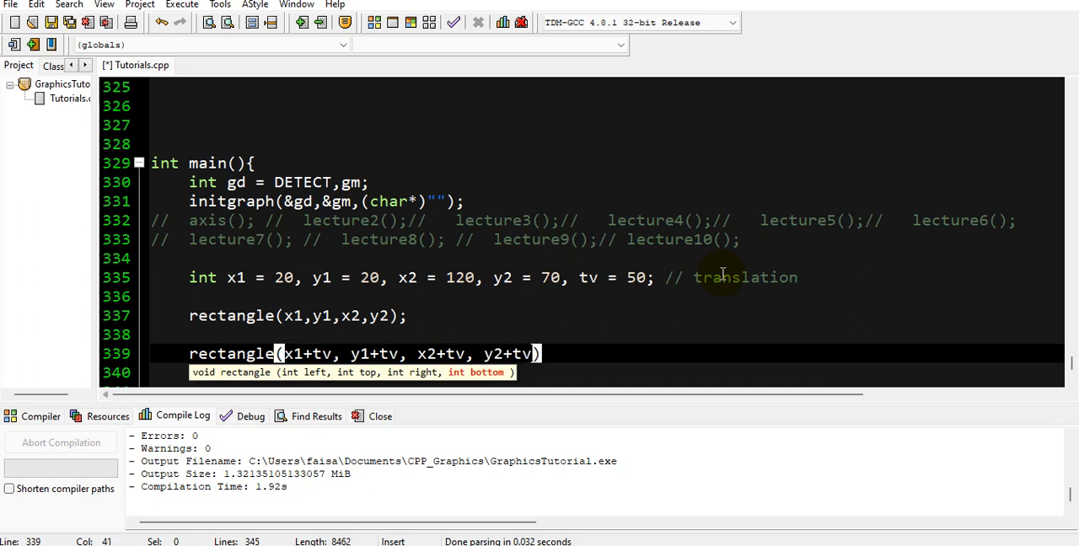
{"action": "type", "text": ";"}
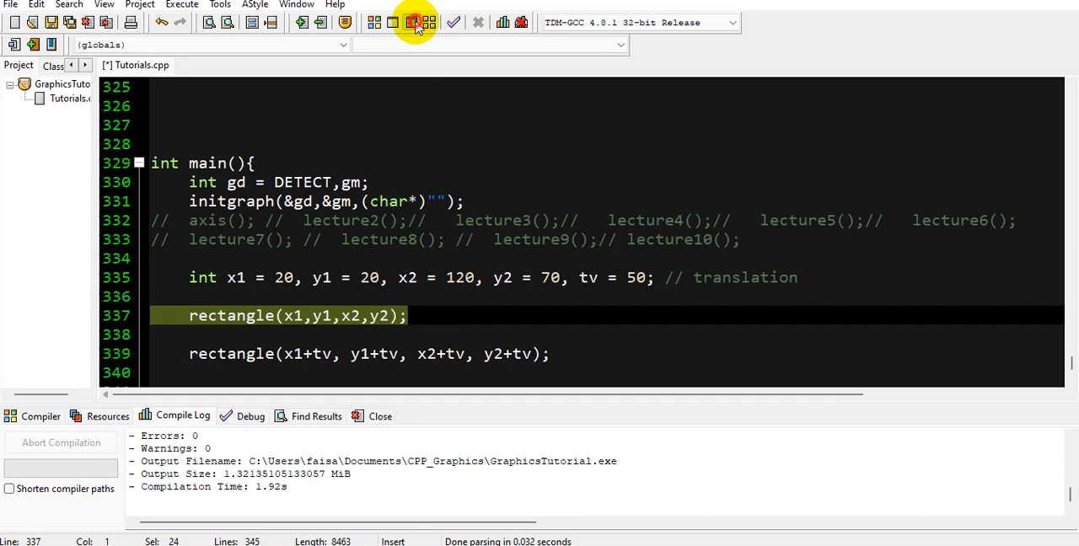
Compile and run to see the rectangle and its copy shifted diagonally by 50
{"action": "left_click", "coordinate": [413, 22]}
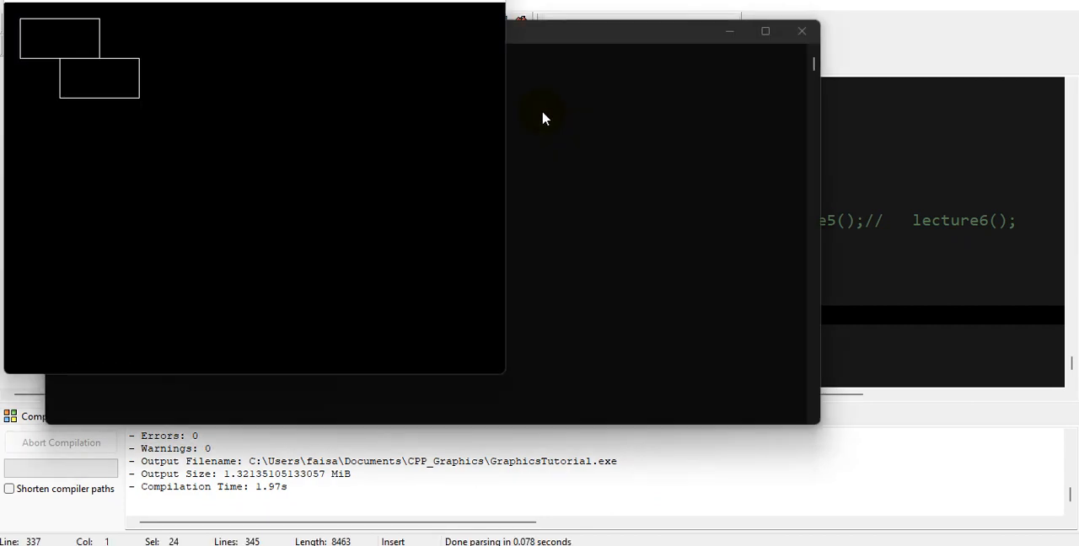
{"action": "mouse_move", "coordinate": [160, 64]}
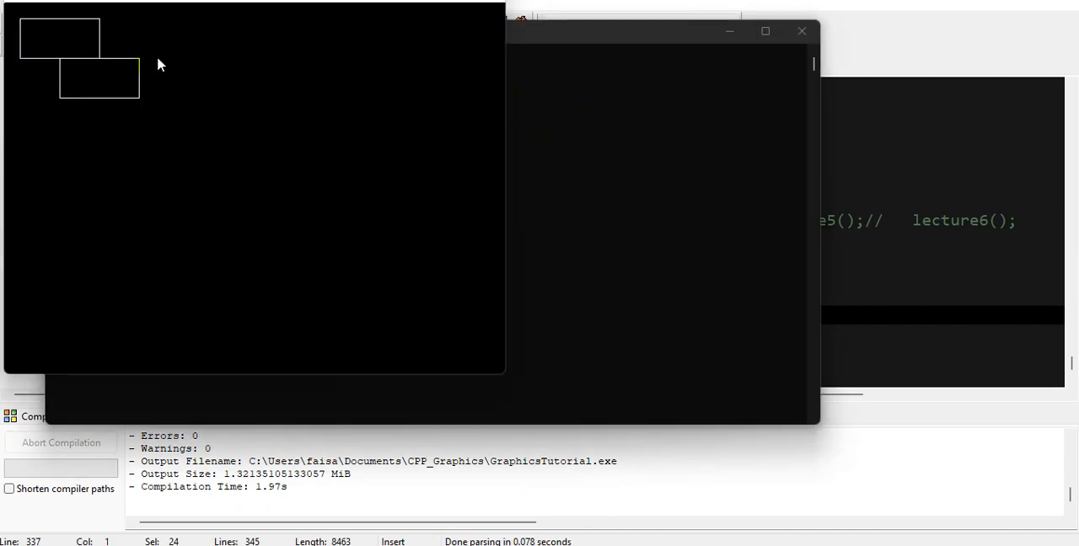
{"action": "mouse_move", "coordinate": [47, 69]}
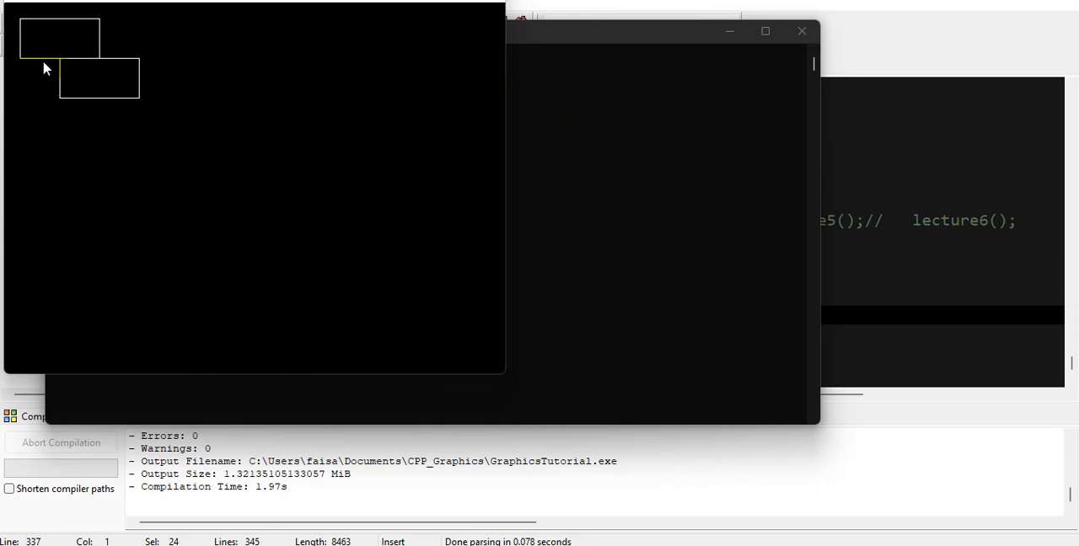
{"action": "mouse_move", "coordinate": [99, 54]}
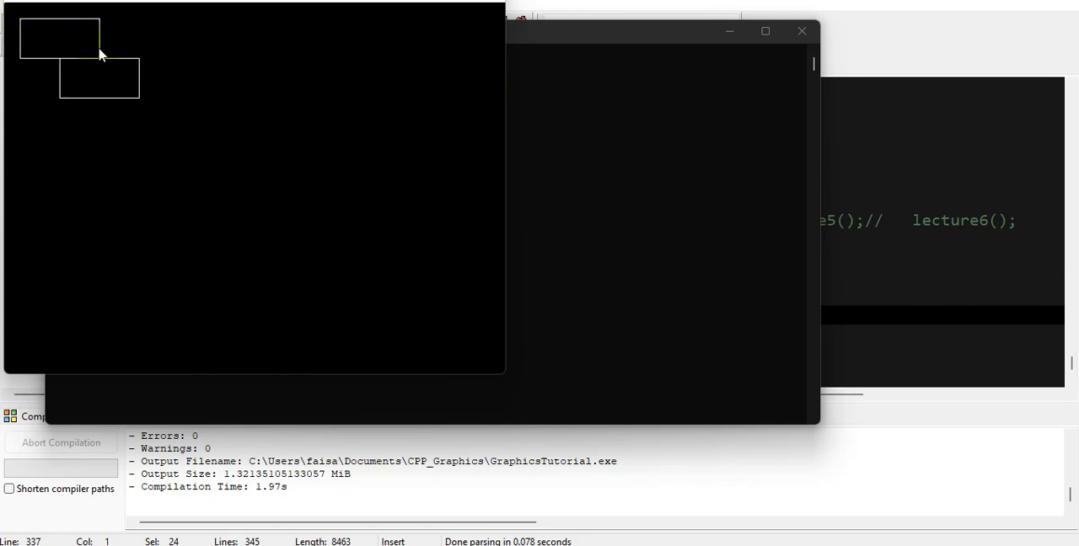
{"action": "mouse_move", "coordinate": [66, 69]}
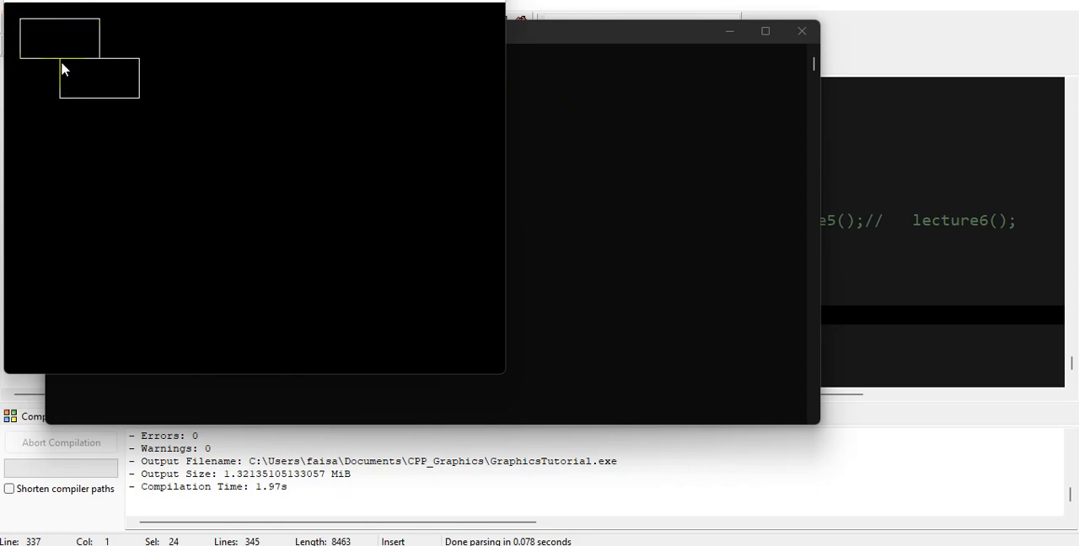
{"action": "mouse_move", "coordinate": [84, 67]}
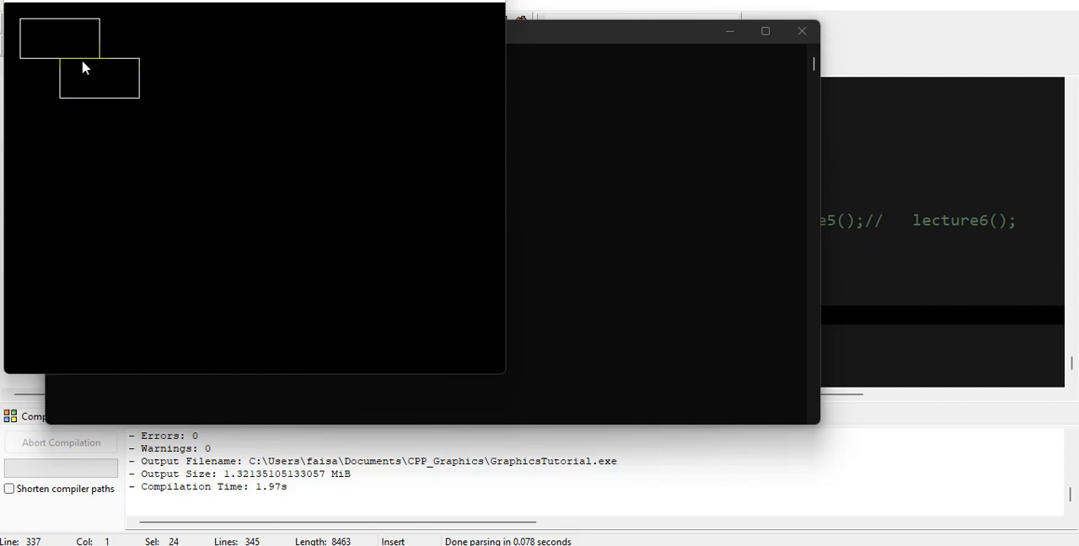
{"action": "mouse_move", "coordinate": [125, 67]}
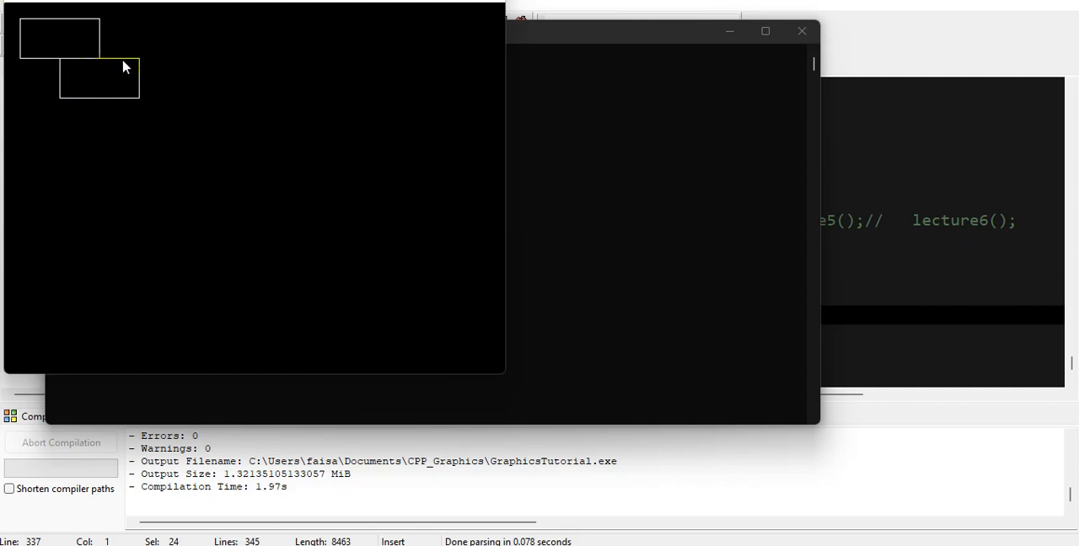
{"action": "mouse_move", "coordinate": [160, 75]}
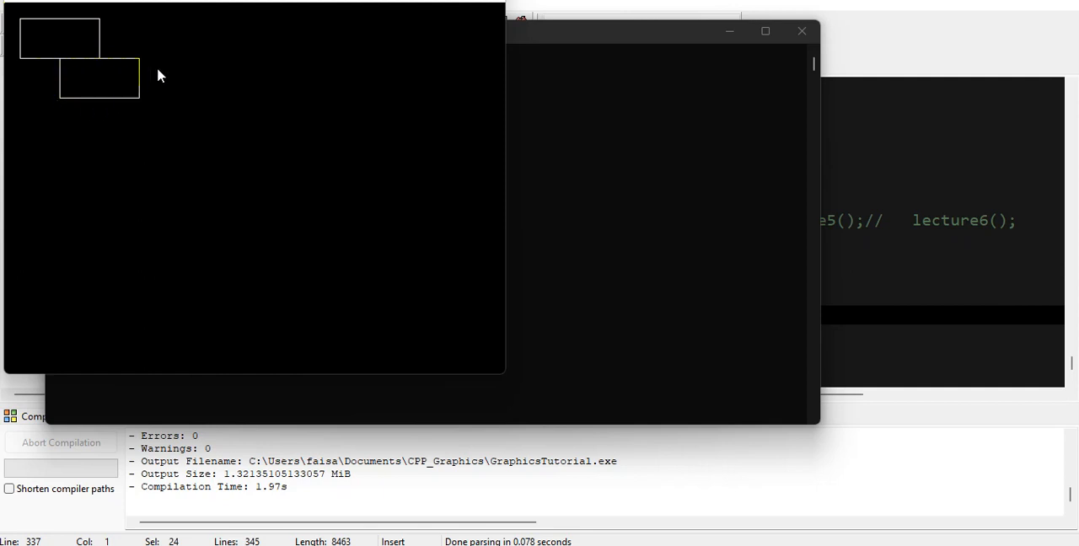
{"action": "mouse_move", "coordinate": [188, 99]}
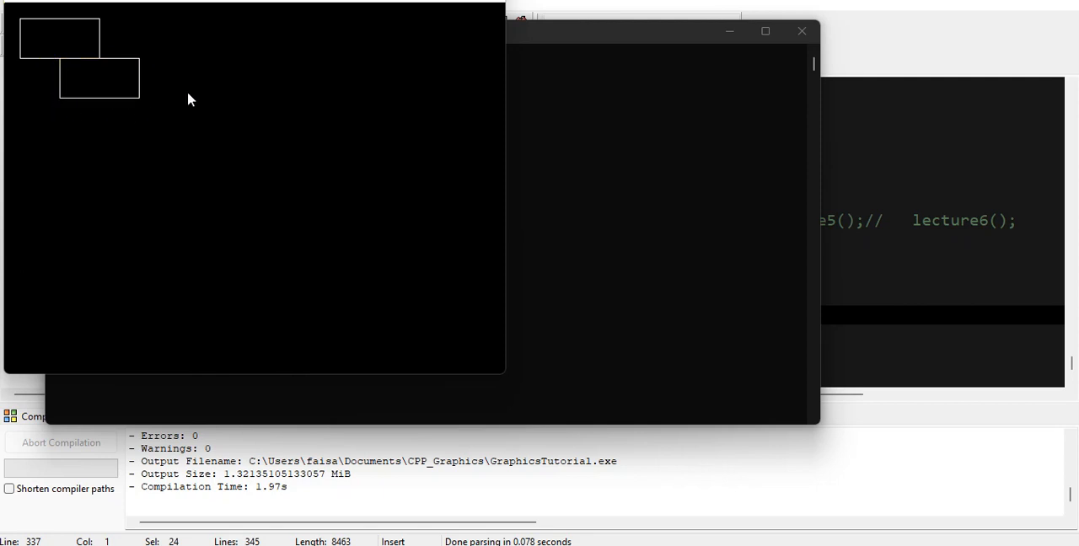
{"action": "mouse_move", "coordinate": [40, 59]}
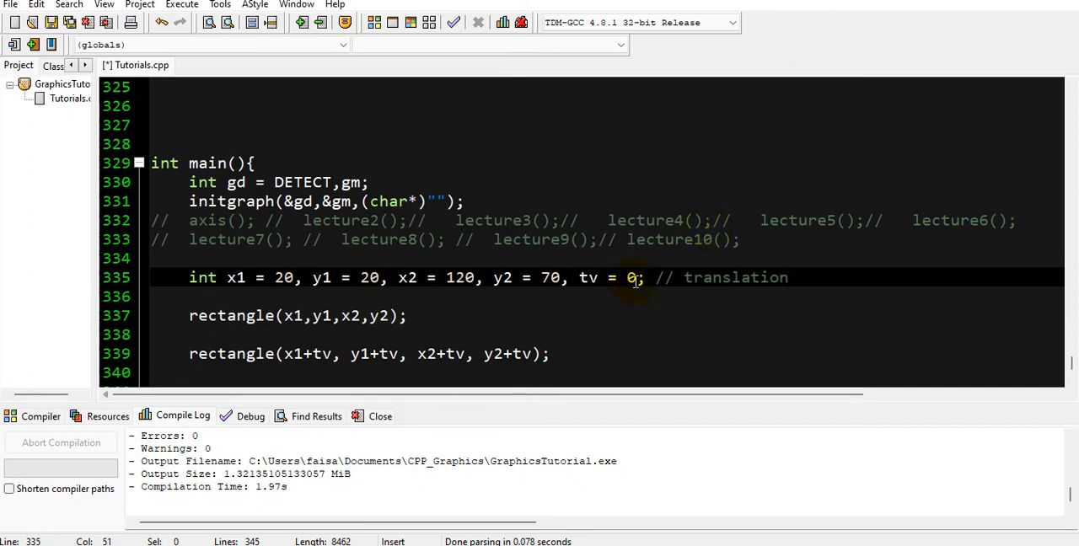
Change tv from 50 to 100 and recompile the file
{"action": "type", "text": "10"}
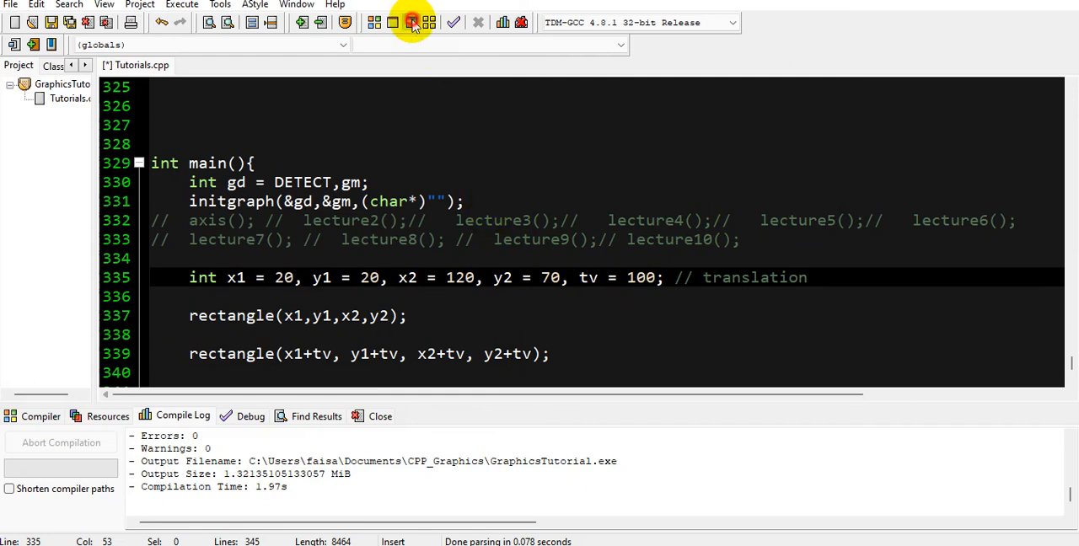
{"action": "left_click", "coordinate": [411, 22]}
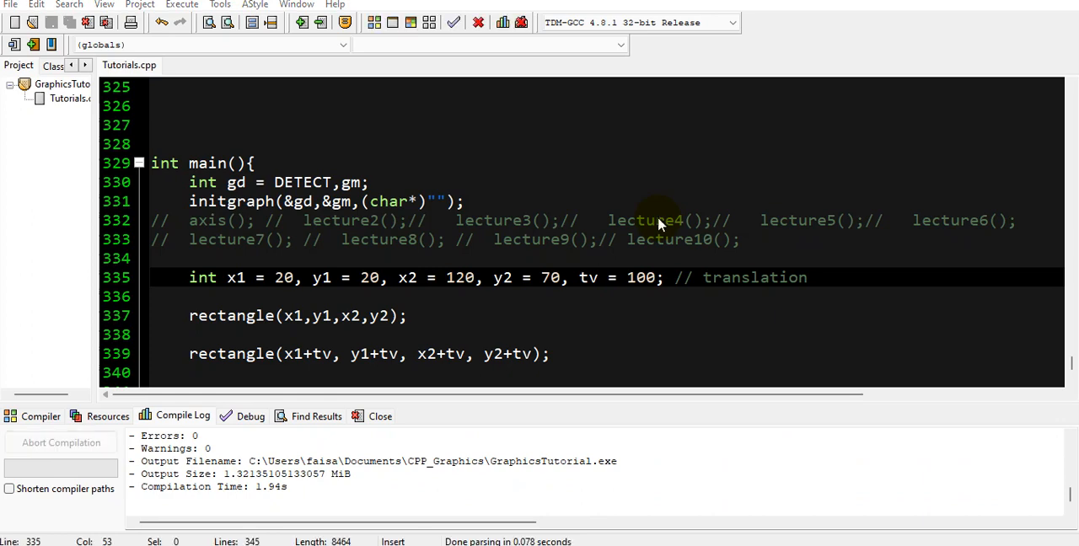
Run to show the copy 100 pixels from the original, then return to the second rectangle line
{"action": "left_click", "coordinate": [209, 23]}
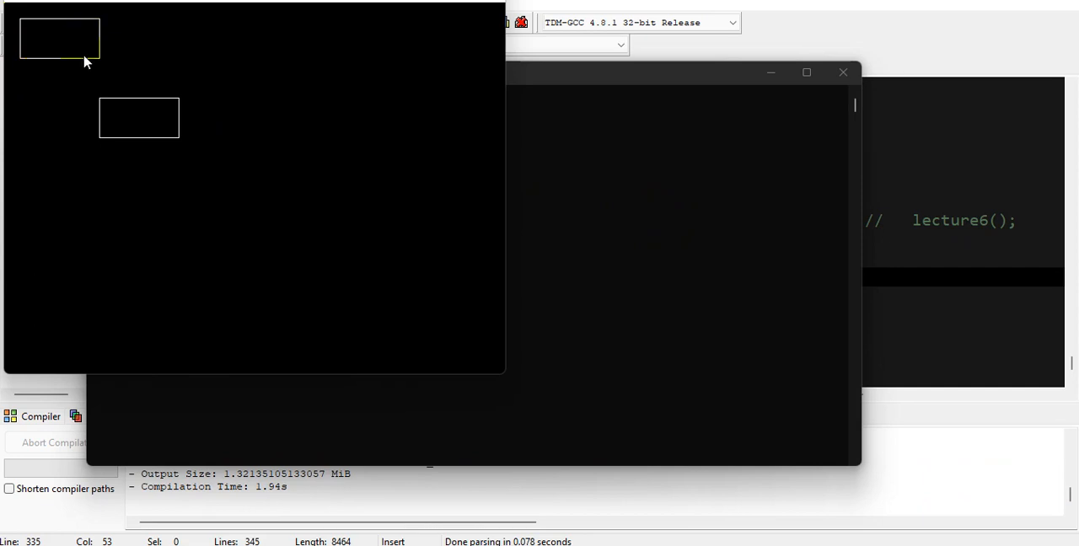
{"action": "mouse_move", "coordinate": [108, 117]}
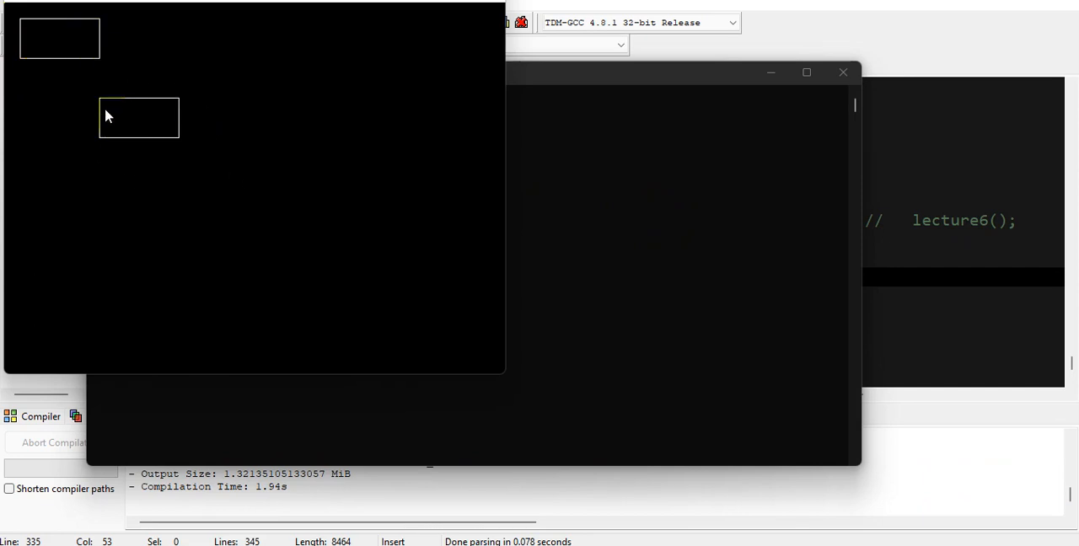
{"action": "mouse_move", "coordinate": [99, 94]}
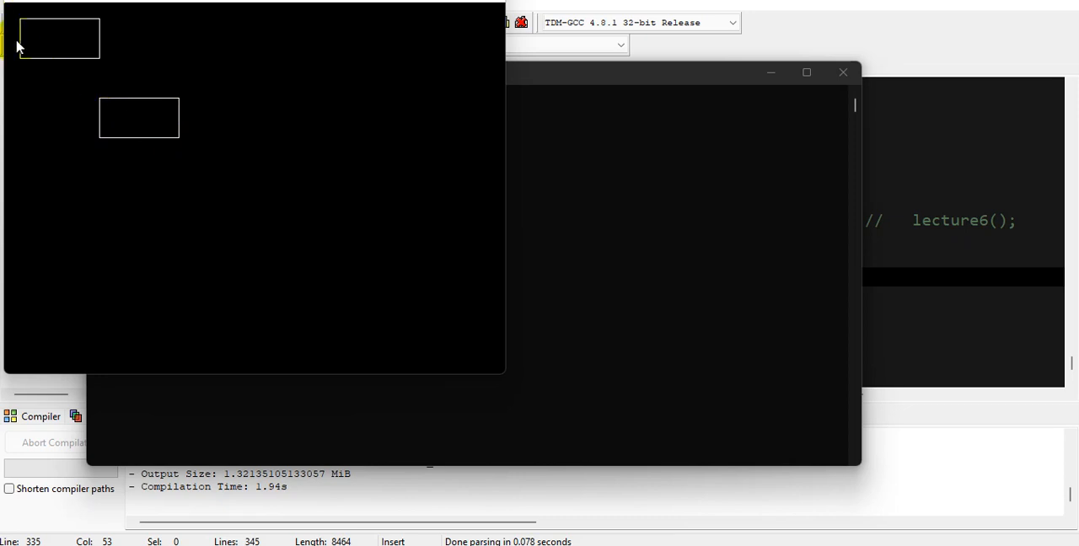
{"action": "mouse_move", "coordinate": [226, 145]}
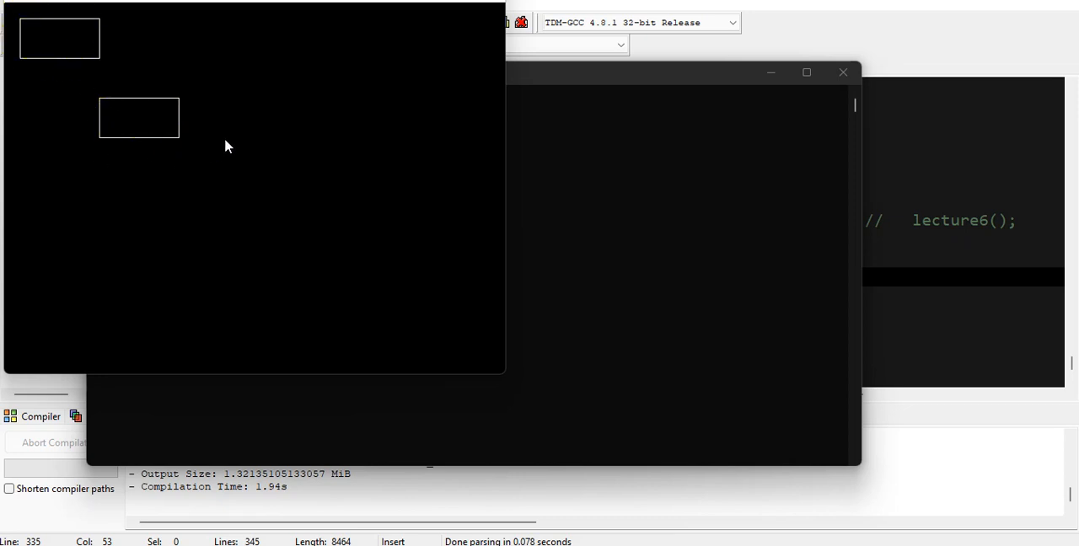
{"action": "mouse_move", "coordinate": [566, 175]}
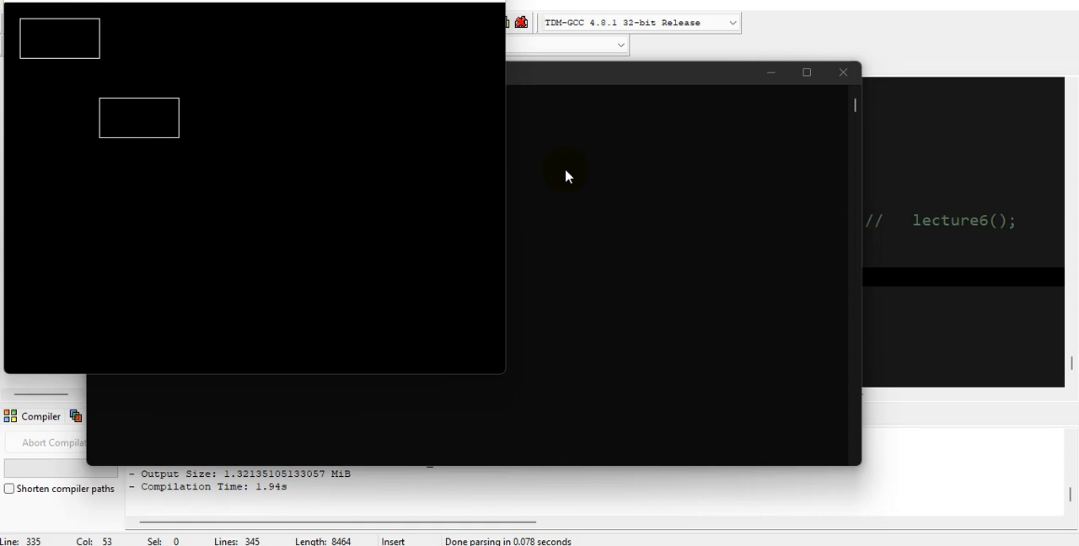
{"action": "mouse_move", "coordinate": [654, 128]}
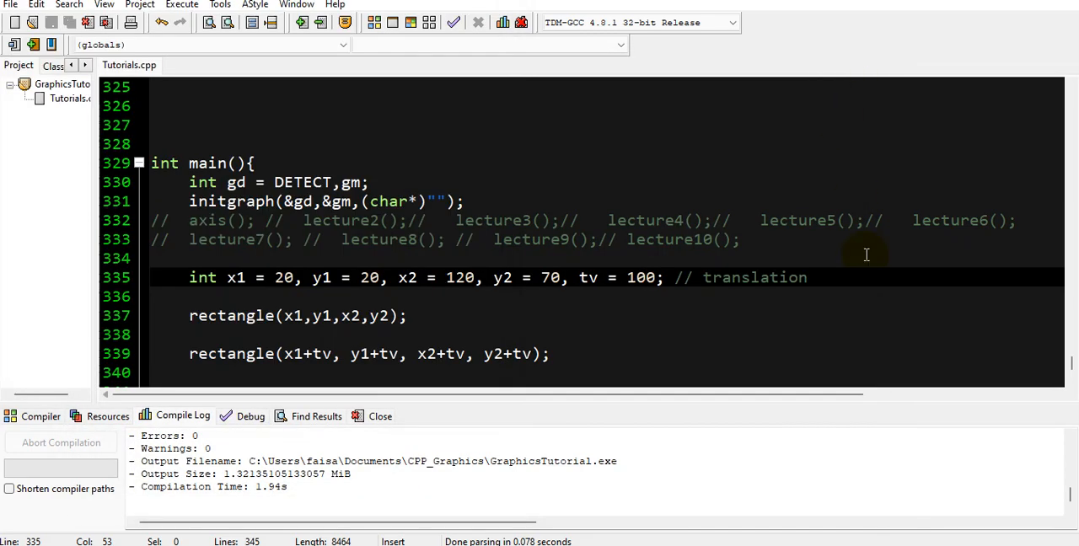
{"action": "left_click", "coordinate": [550, 354]}
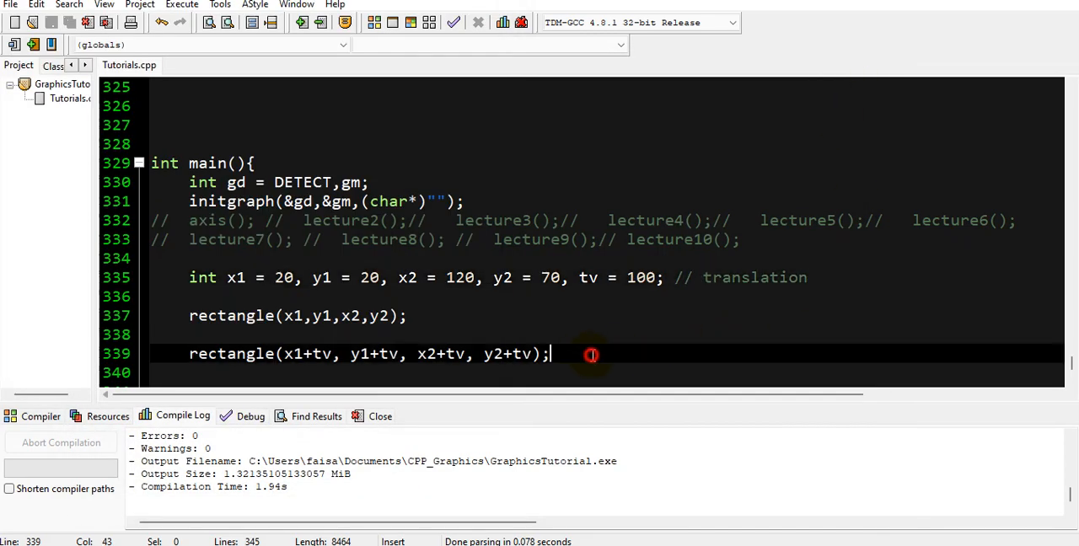